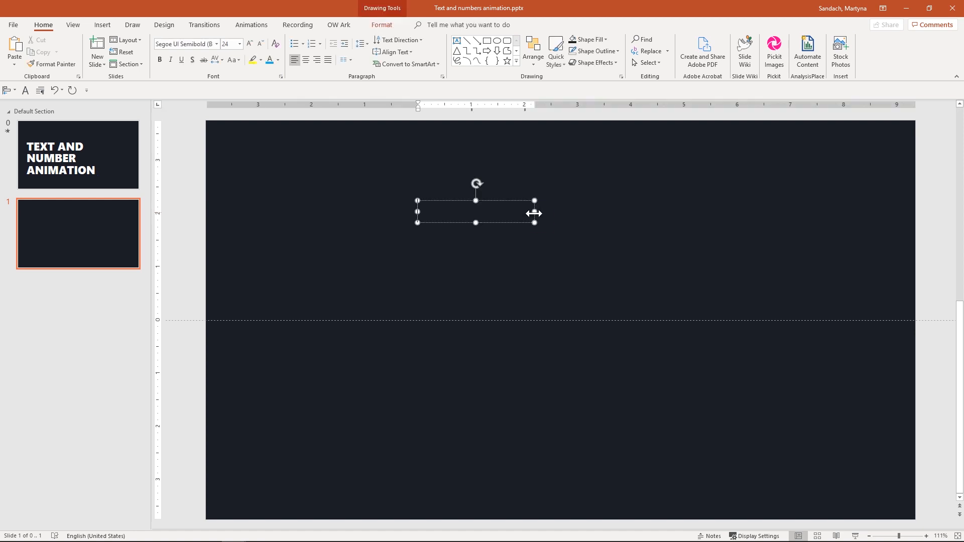
Type the digits 0–5 in a column, set them to Segoe UI Black, and change the line spacing.
{"action": "type", "text": "012345"}
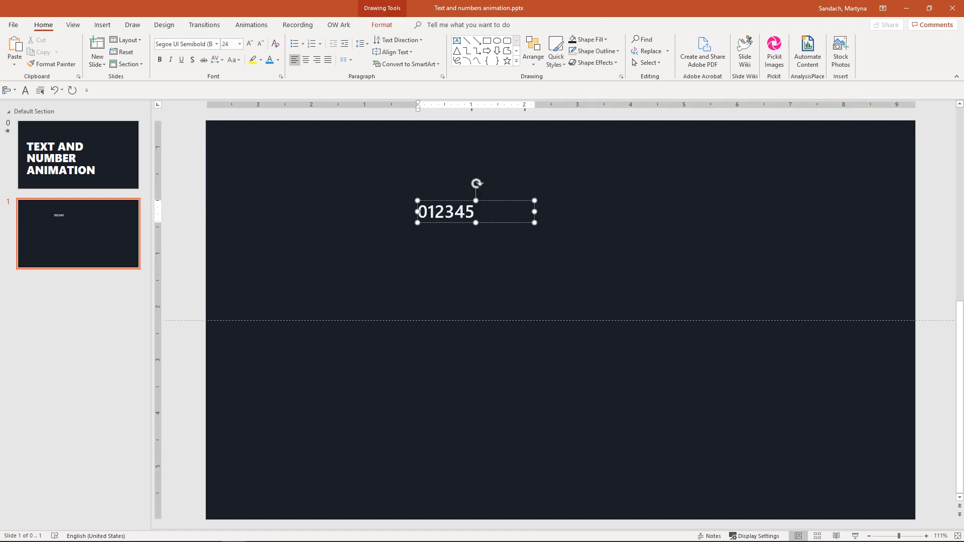
{"action": "key", "text": "ctrl+a"}
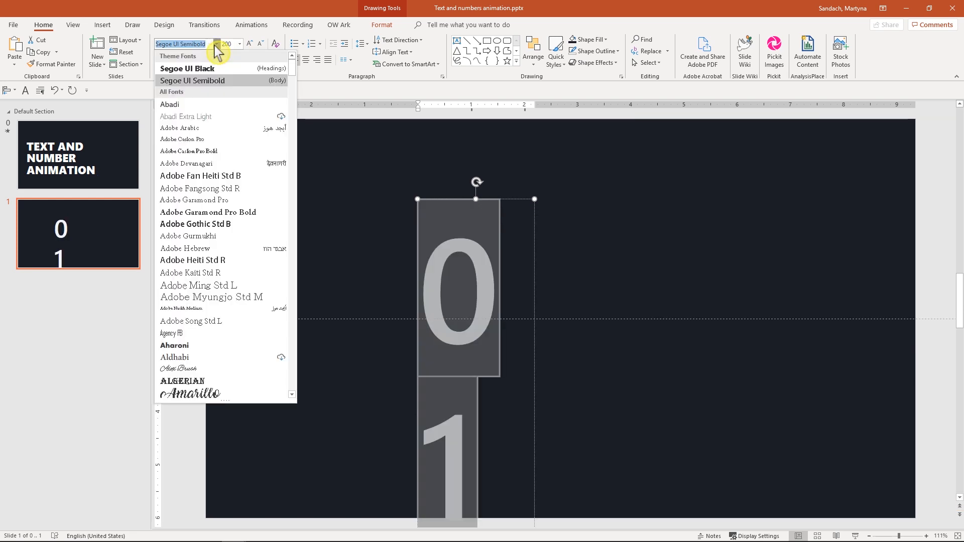
{"action": "left_click", "coordinate": [188, 68]}
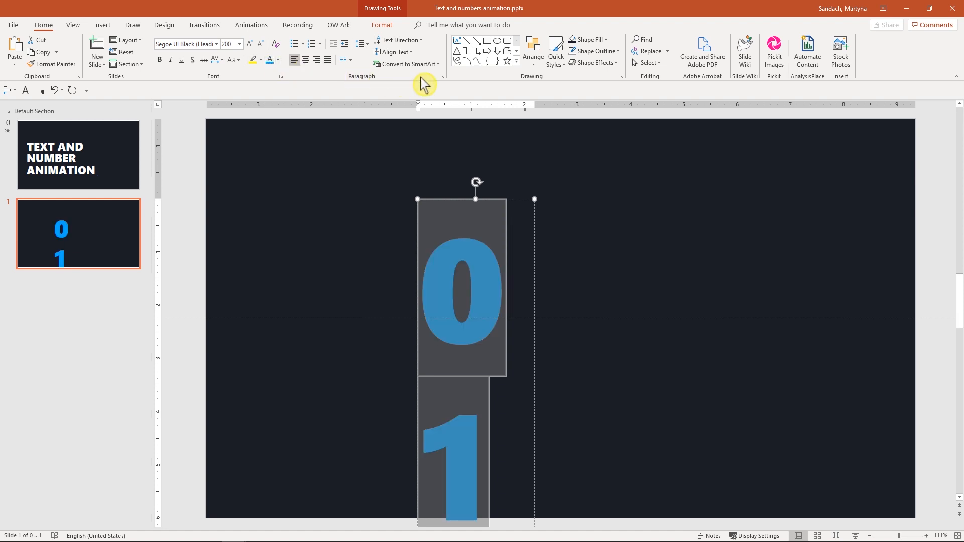
{"action": "left_click", "coordinate": [526, 300]}
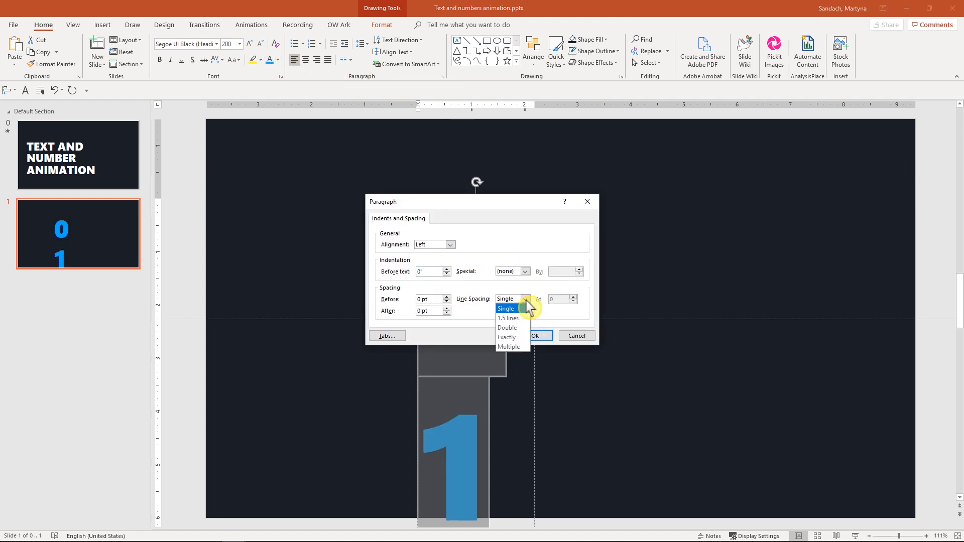
{"action": "left_click", "coordinate": [508, 347]}
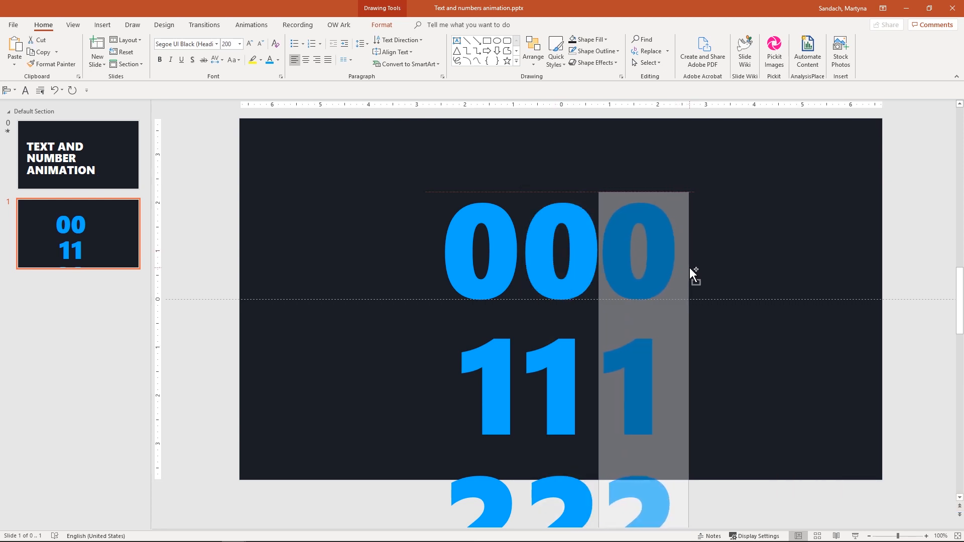
Replace a copied column with a size-80 percent sign positioned beside the top 00.
{"action": "key", "text": "ctrl+a"}
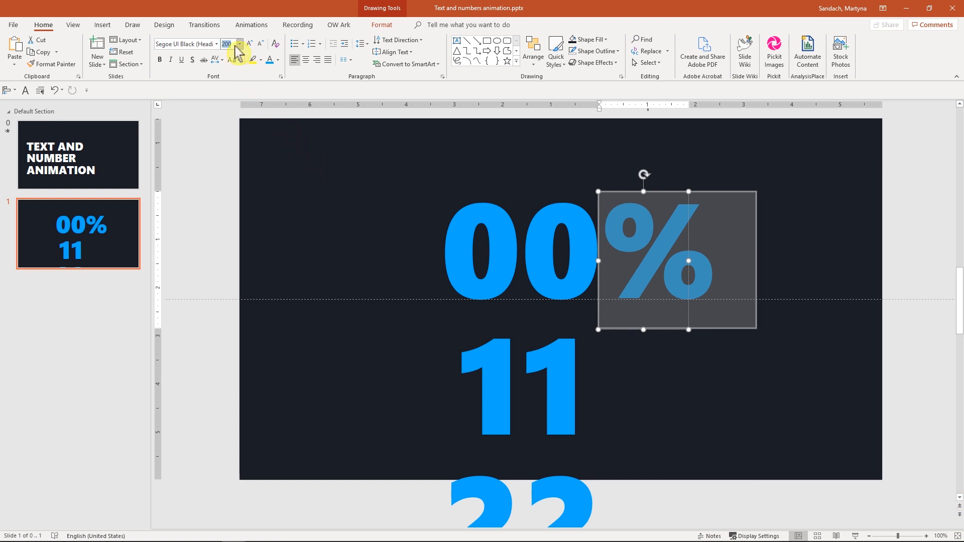
{"action": "type", "text": "80"}
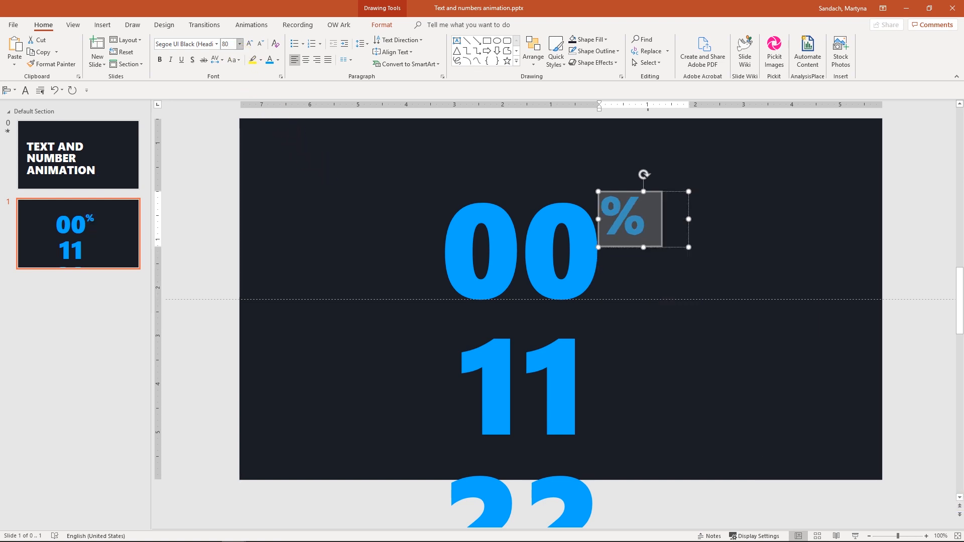
{"action": "left_click_drag", "start_coordinate": [624, 220], "coordinate": [625, 283]}
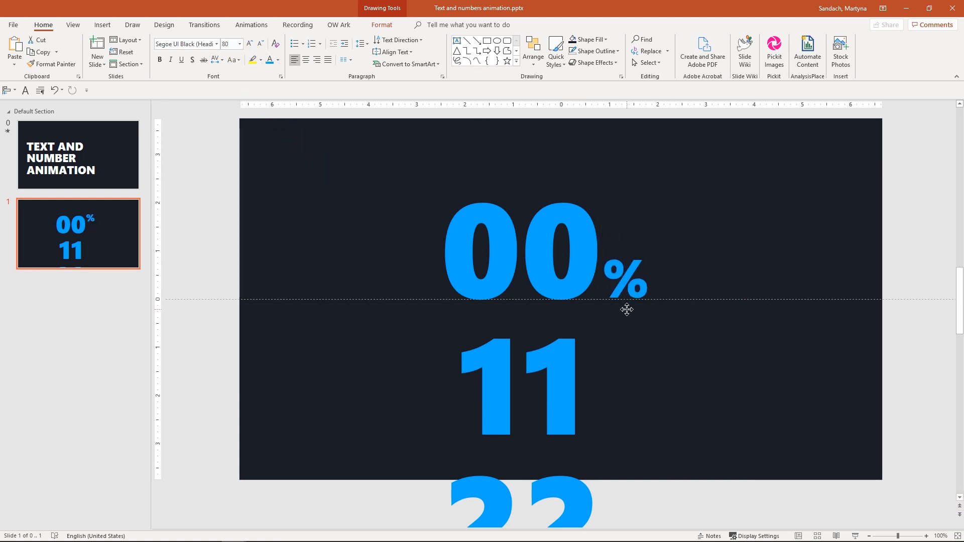
{"action": "left_click", "coordinate": [626, 276]}
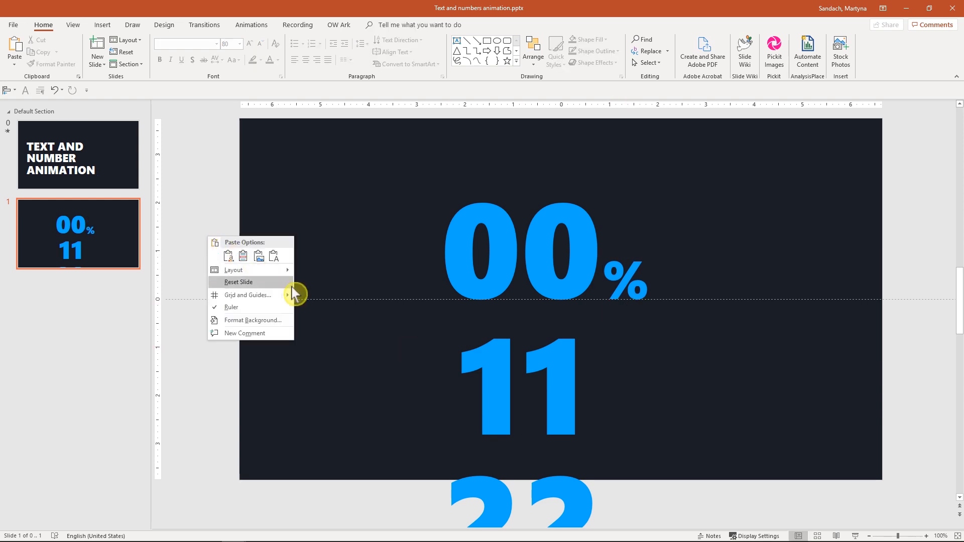
{"action": "mouse_move", "coordinate": [195, 342]}
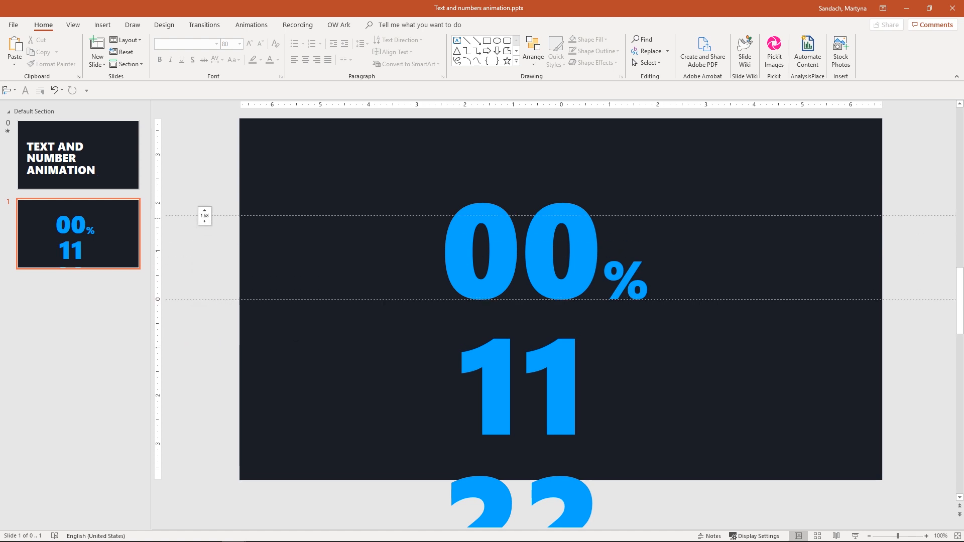
Drag a horizontal guide just above the top digit row and extend the second column's digits.
{"action": "left_click_drag", "start_coordinate": [205, 216], "coordinate": [205, 203]}
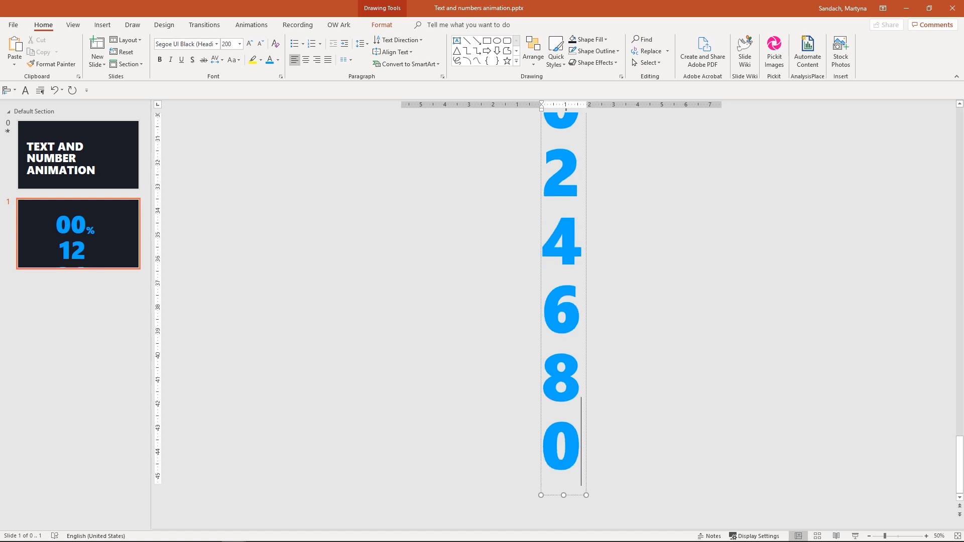
{"action": "scroll", "scroll_direction": "down", "scroll_amount": 3}
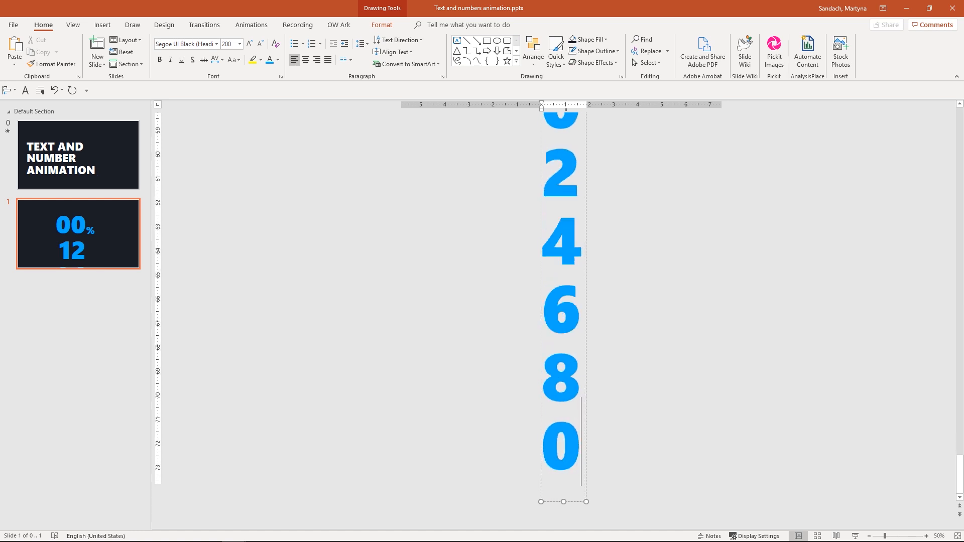
{"action": "scroll", "scroll_direction": "down", "scroll_amount": 3}
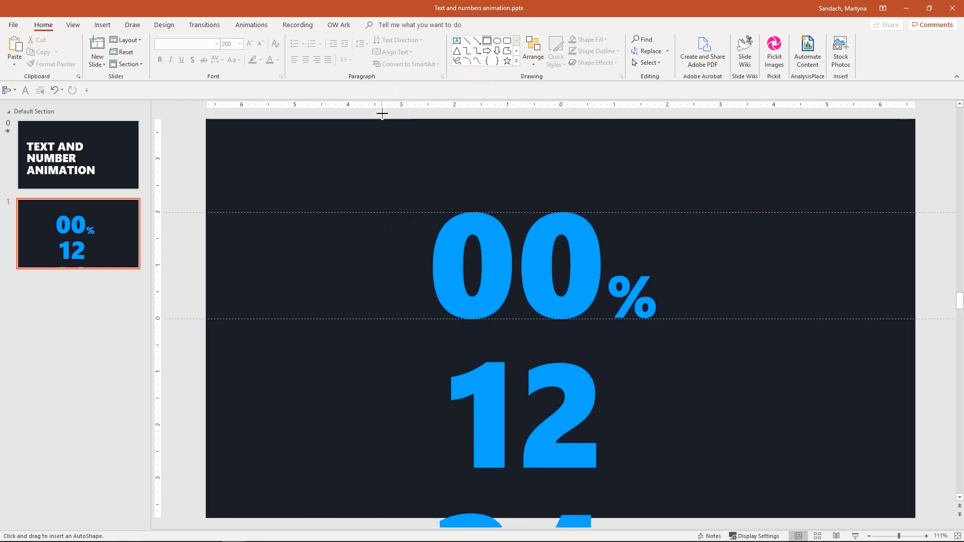
Mask rows above and below 00% with two no-outline, background-filled rectangles.
{"action": "left_click_drag", "start_coordinate": [388, 117], "coordinate": [640, 208]}
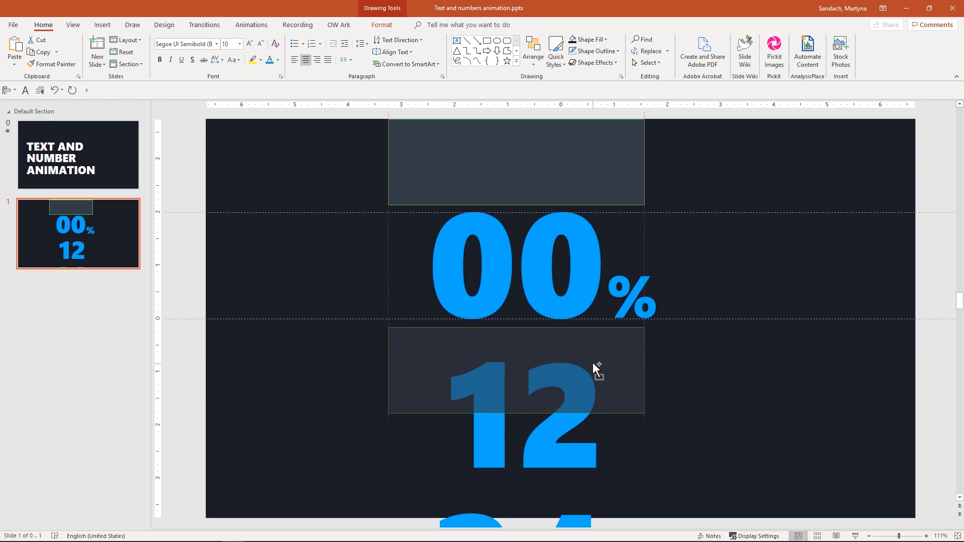
{"action": "left_click", "coordinate": [515, 367]}
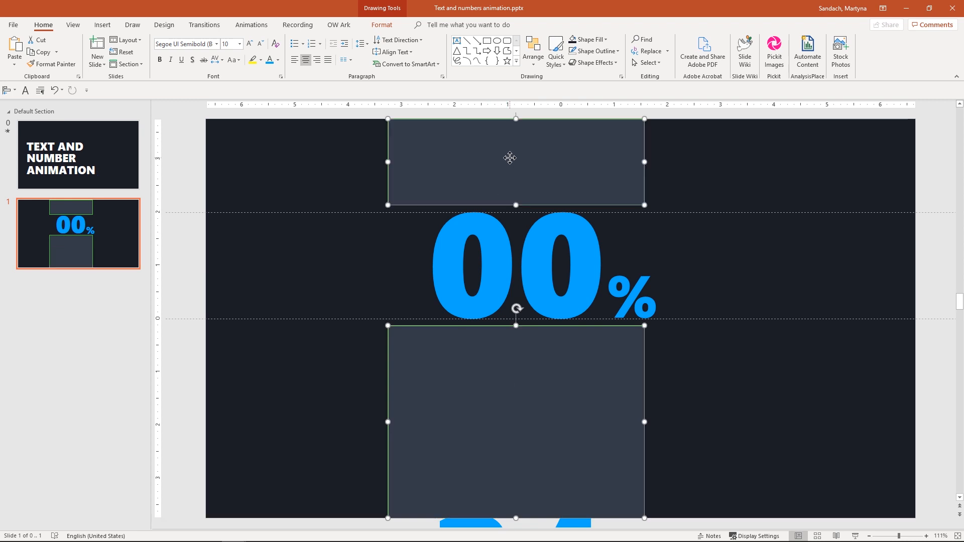
{"action": "left_click", "coordinate": [594, 50]}
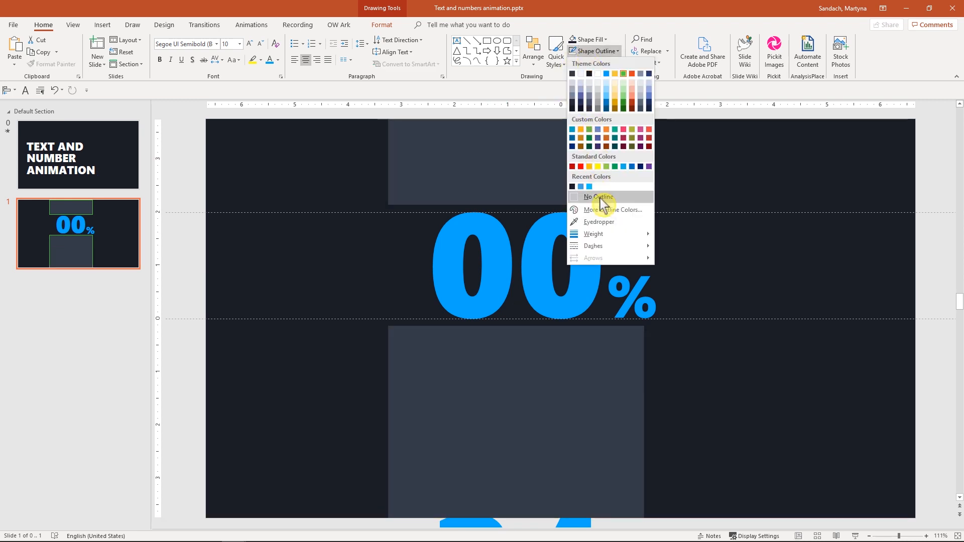
{"action": "left_click", "coordinate": [596, 197]}
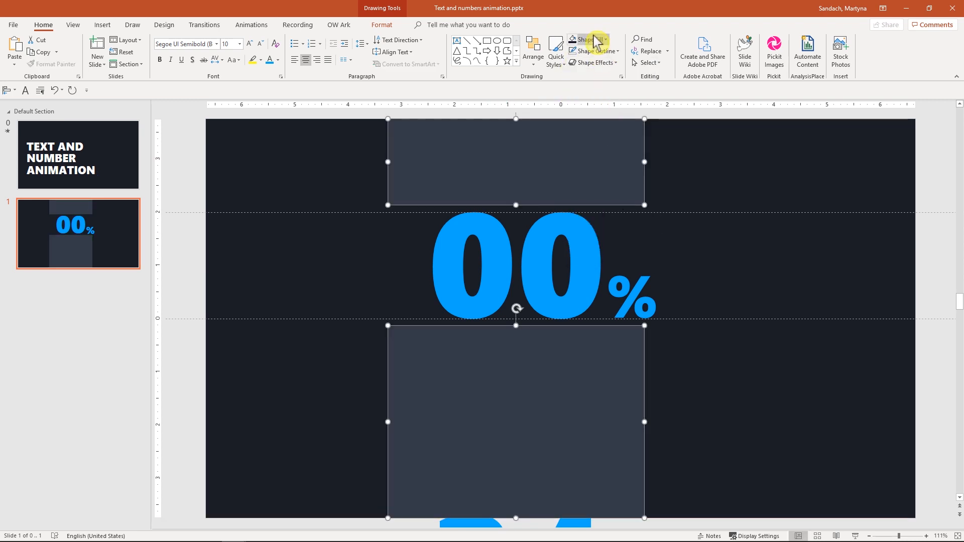
{"action": "left_click", "coordinate": [584, 40]}
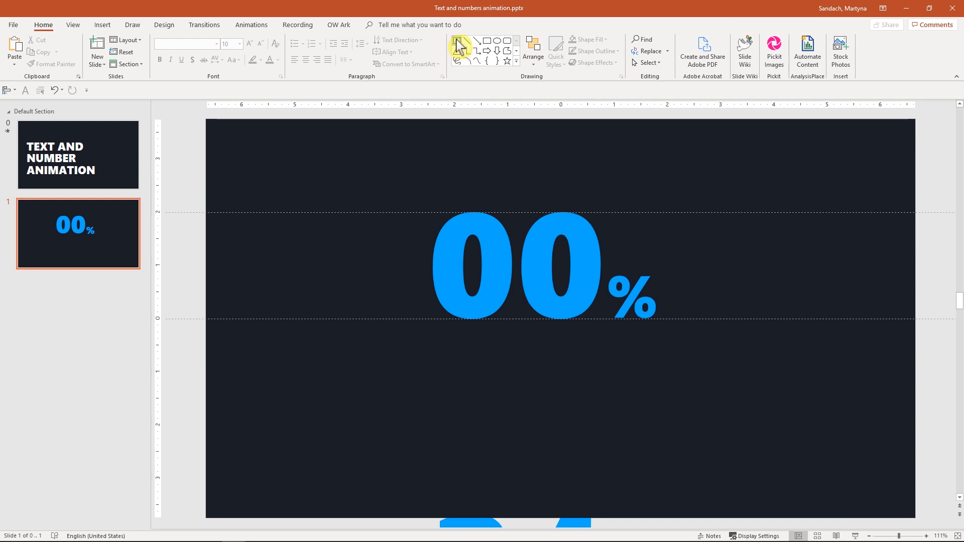
Draw a wide text box below the number, generate =lorem() text, shrink it and centre it.
{"action": "left_click_drag", "start_coordinate": [422, 370], "coordinate": [598, 389]}
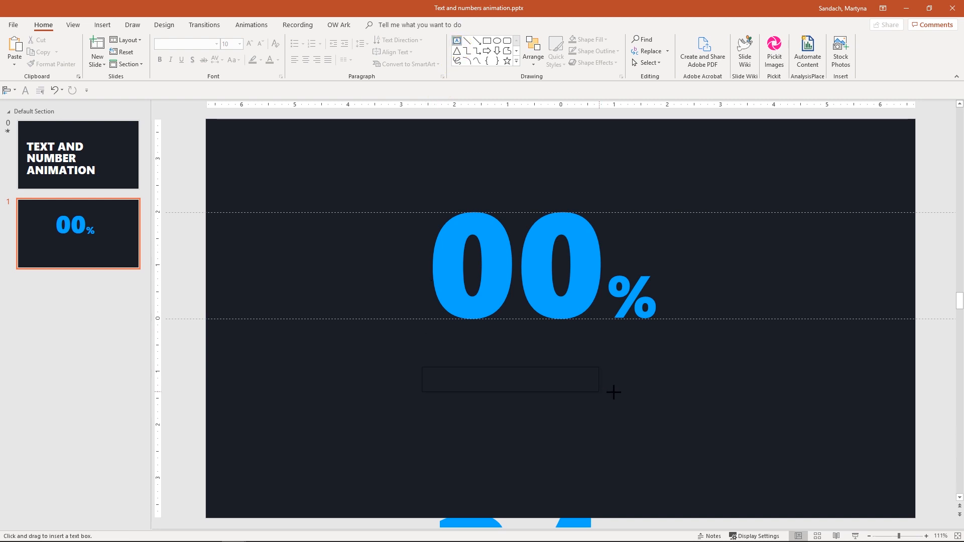
{"action": "left_click_drag", "start_coordinate": [421, 367], "coordinate": [617, 392]}
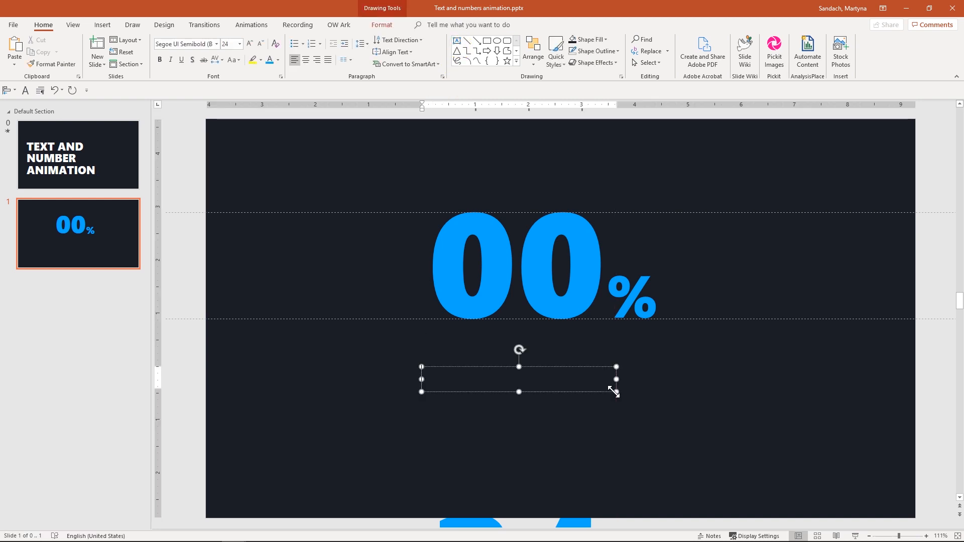
{"action": "type", "text": "=lor"}
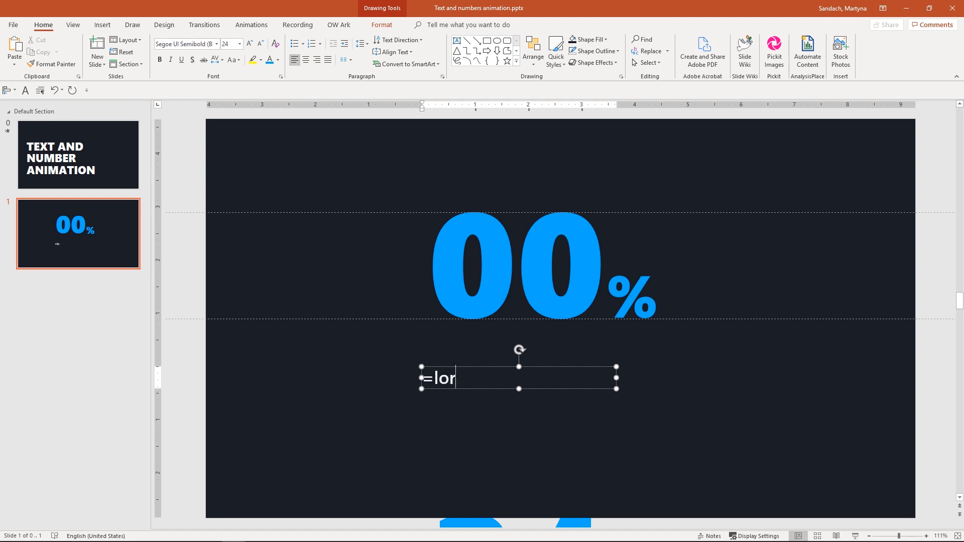
{"action": "type", "text": "em("}
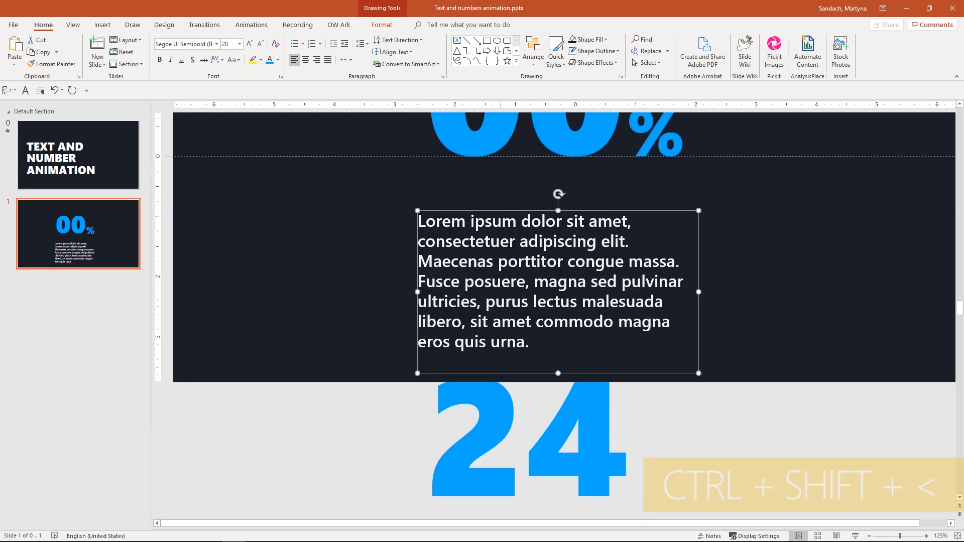
{"action": "key", "text": "ctrl+e"}
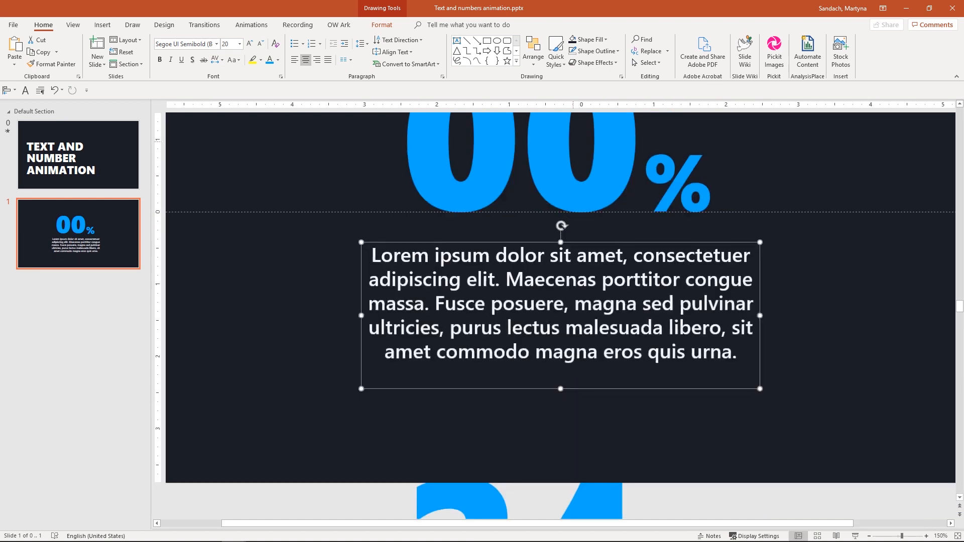
{"action": "left_click", "coordinate": [533, 53]}
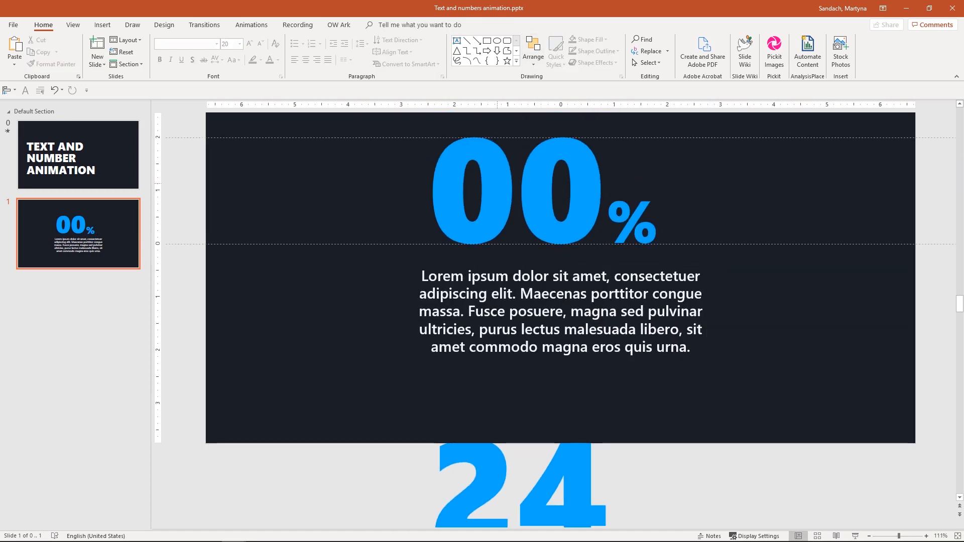
Group the digit columns with Ctrl+G, then ungroup them from the Arrange menu.
{"action": "left_click", "coordinate": [630, 222]}
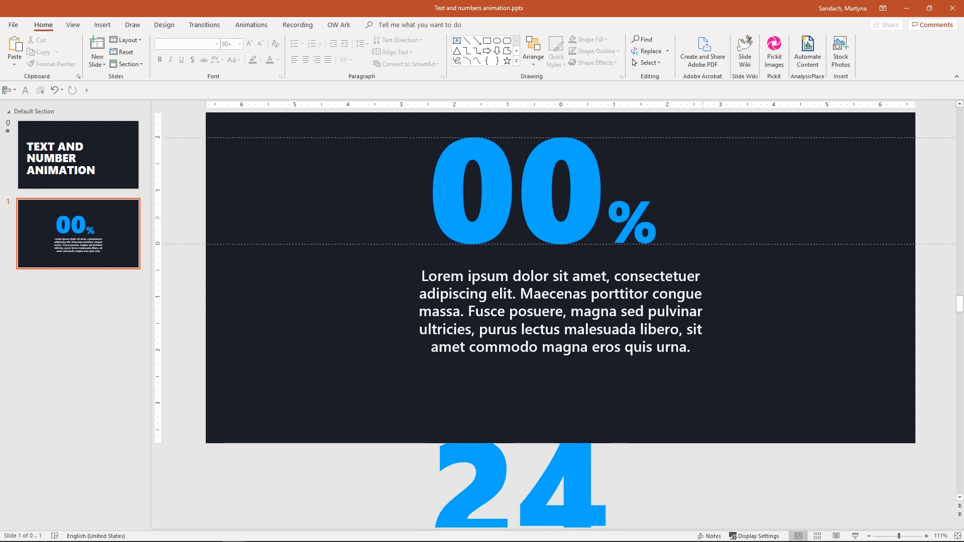
{"action": "left_click", "coordinate": [632, 225]}
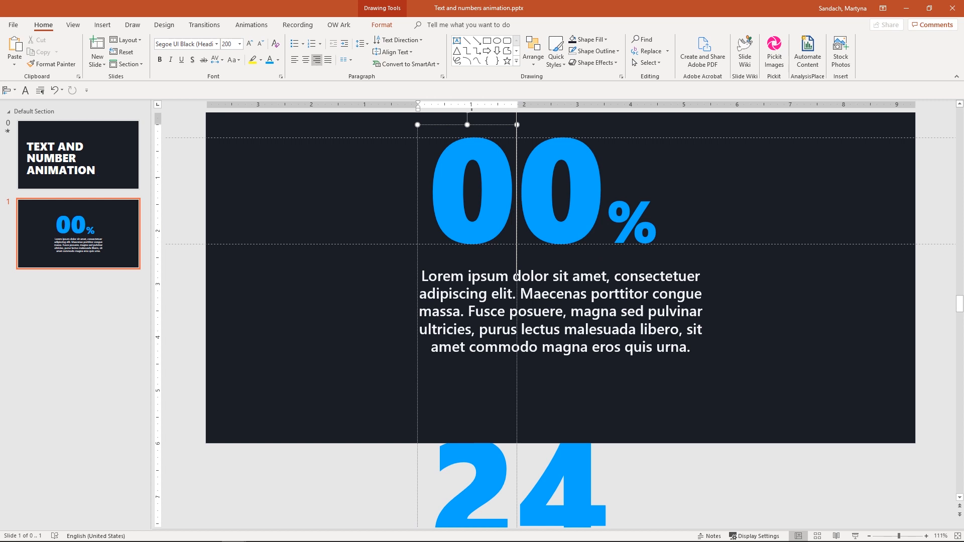
{"action": "key", "text": "ctrl+g"}
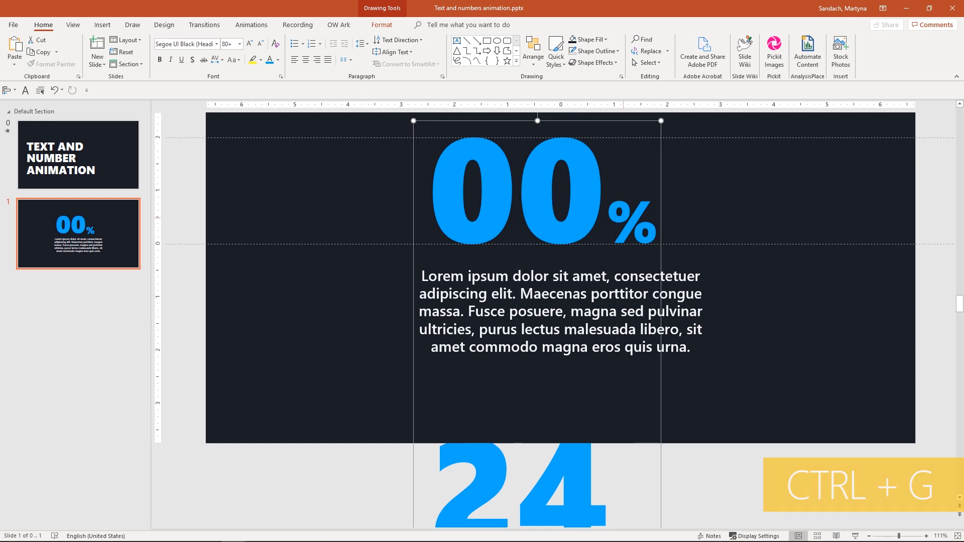
{"action": "left_click", "coordinate": [531, 51]}
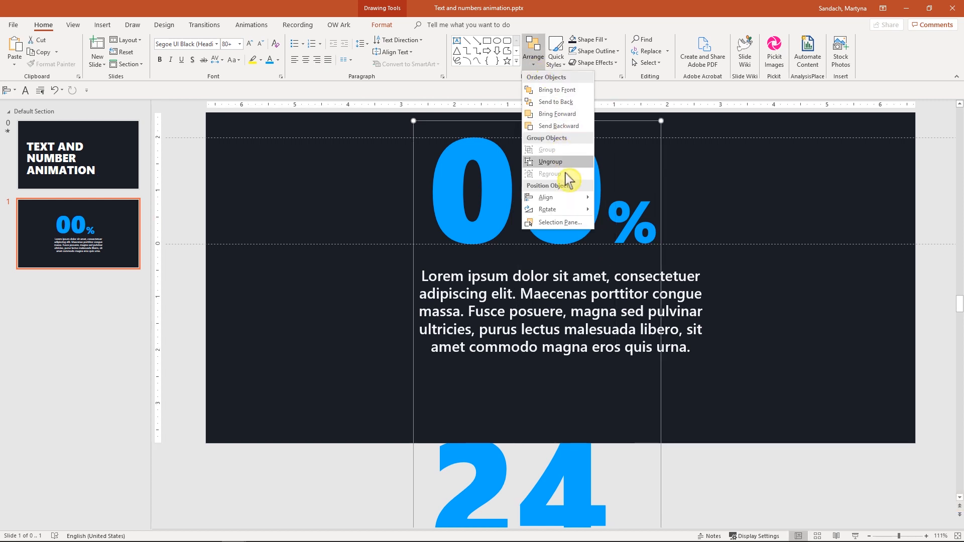
{"action": "left_click", "coordinate": [549, 161]}
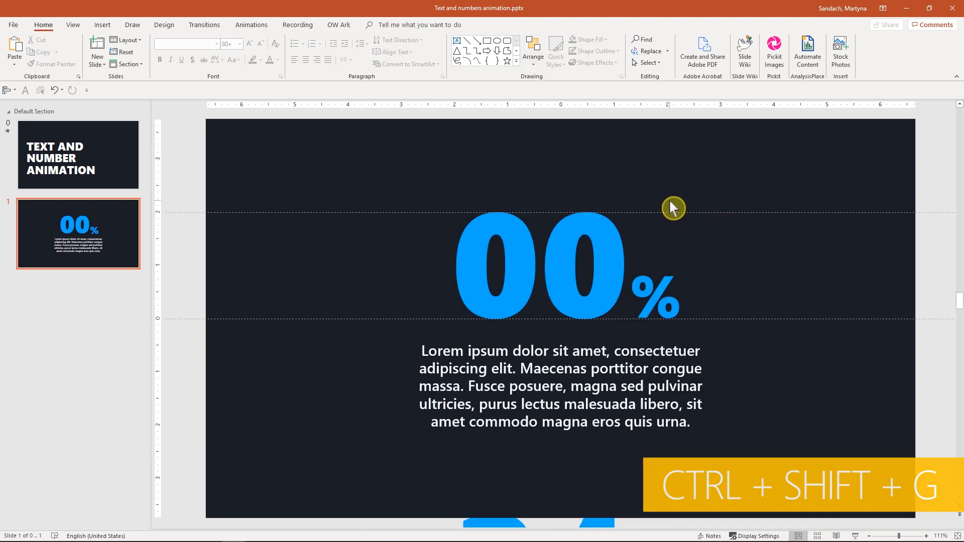
Duplicate the first slide with Ctrl+D to start the 56% slide.
{"action": "key", "text": "ctrl+d"}
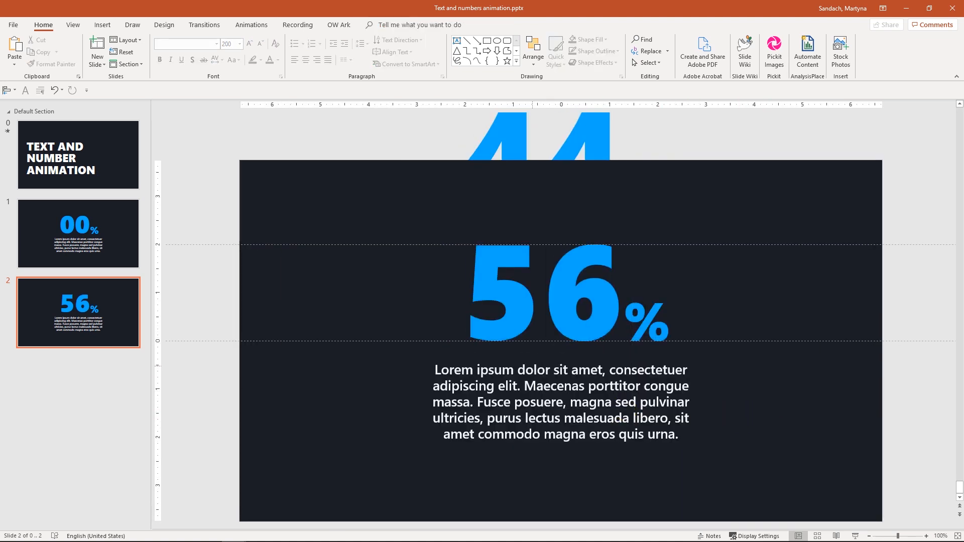
Apply the Morph transition to the 56% slide and preview slides 1 and 2.
{"action": "left_click", "coordinate": [203, 24]}
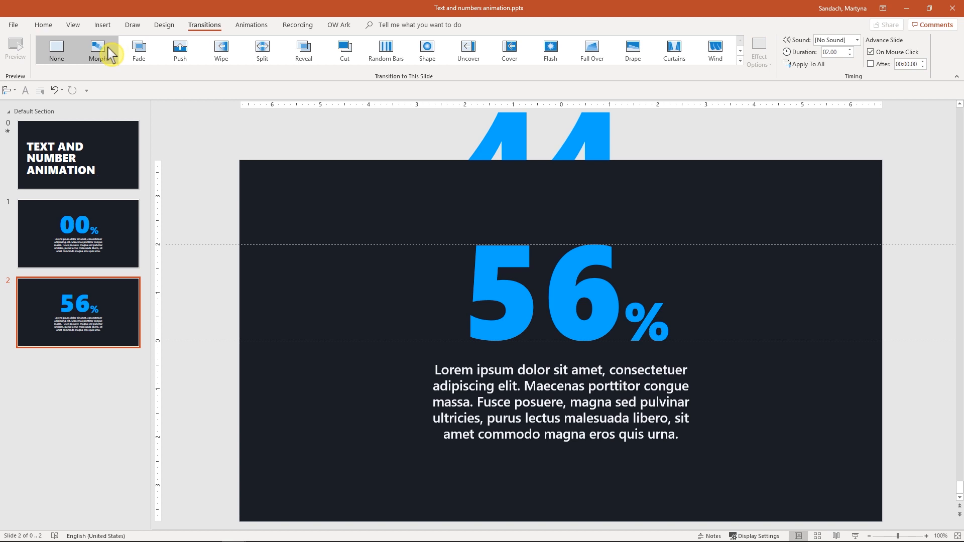
{"action": "left_click", "coordinate": [96, 51]}
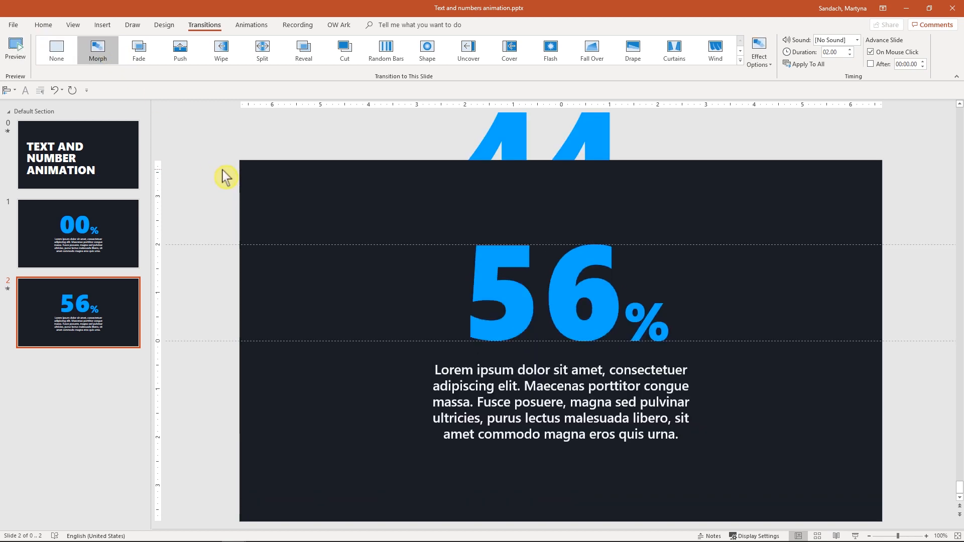
{"action": "left_click", "coordinate": [78, 234]}
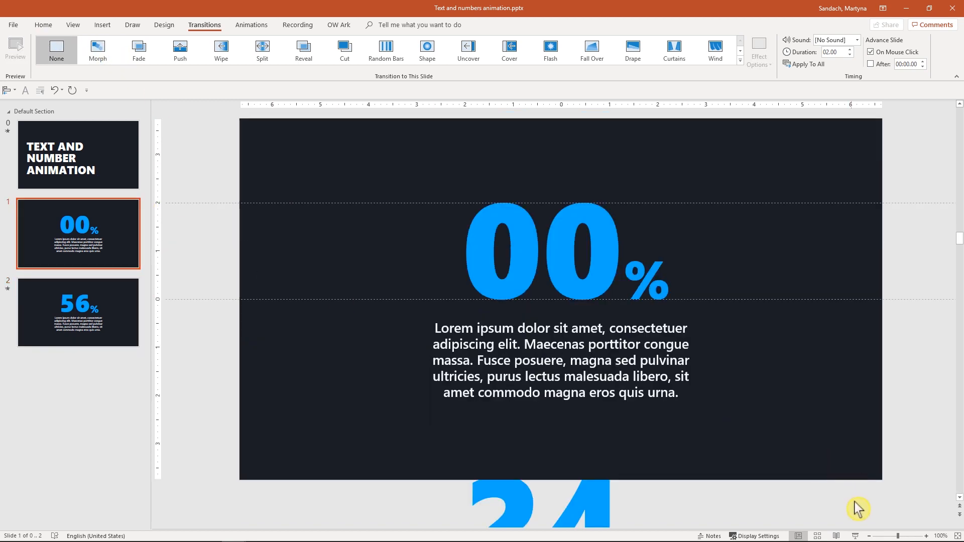
{"action": "left_click", "coordinate": [79, 312]}
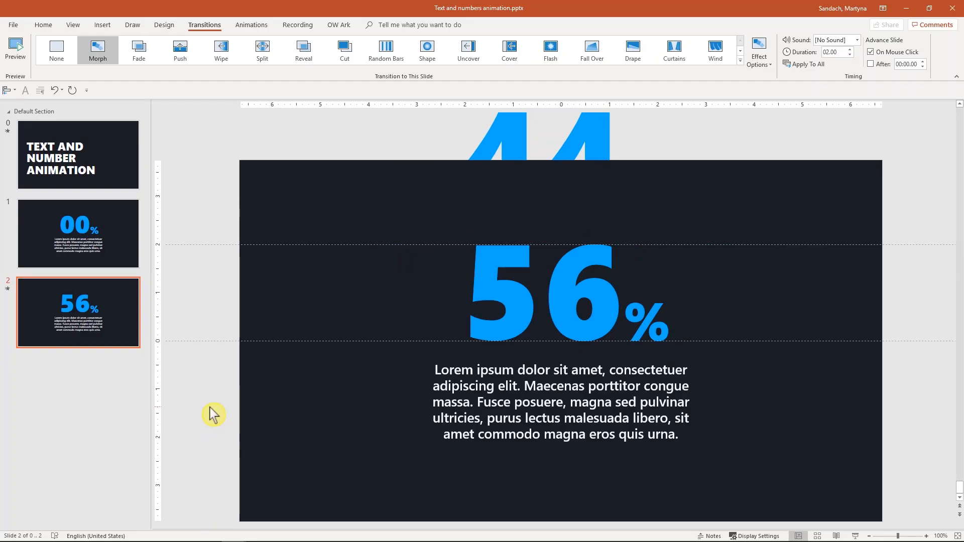
Copy the 00% slide thumbnail to paste it as slide 3.
{"action": "left_click", "coordinate": [79, 233]}
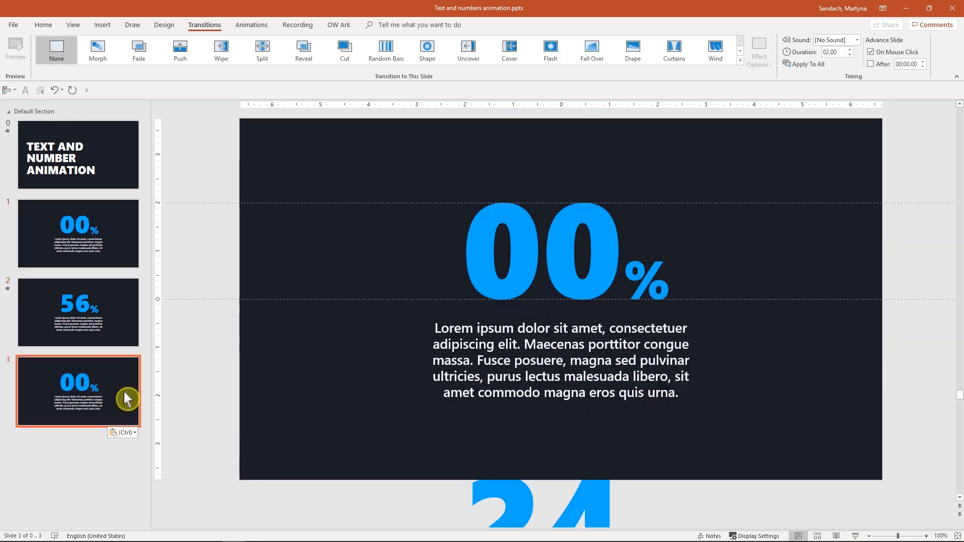
{"action": "mouse_move", "coordinate": [125, 397]}
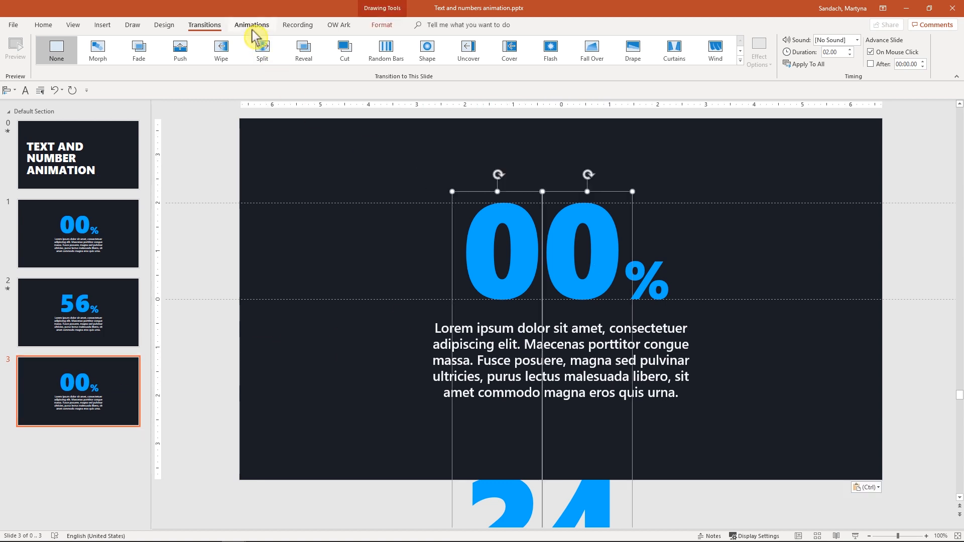
Give both digit columns a Lines motion path with the Up direction.
{"action": "left_click", "coordinate": [251, 24]}
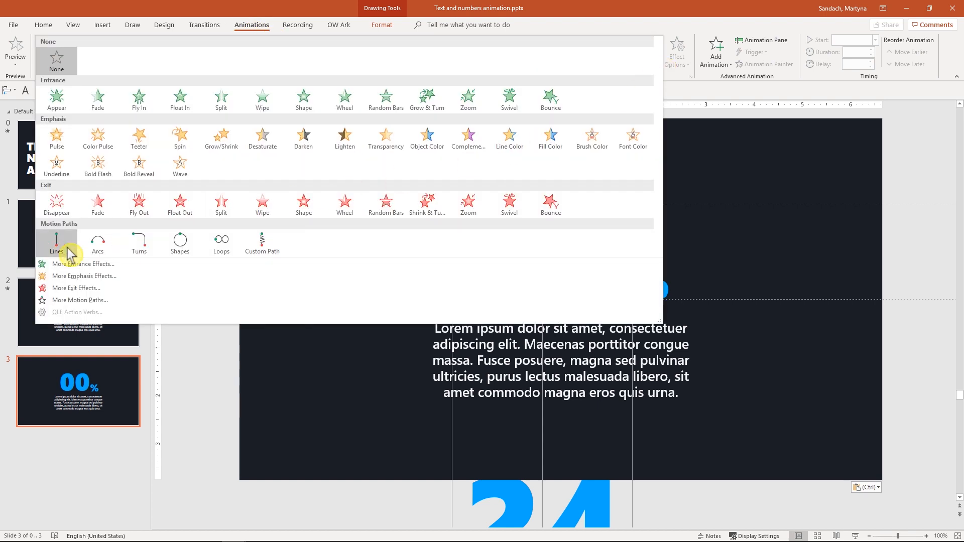
{"action": "left_click", "coordinate": [57, 243]}
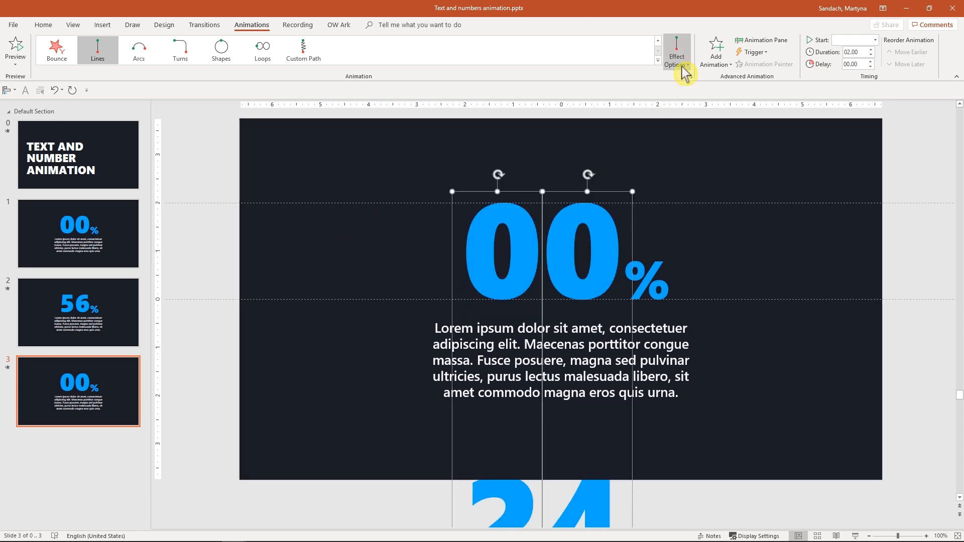
{"action": "left_click", "coordinate": [676, 51]}
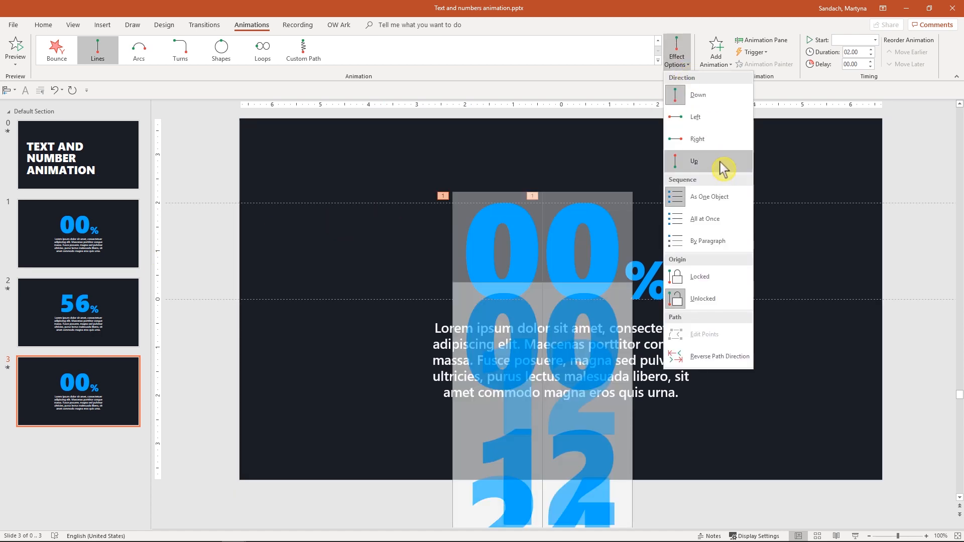
{"action": "left_click", "coordinate": [694, 161]}
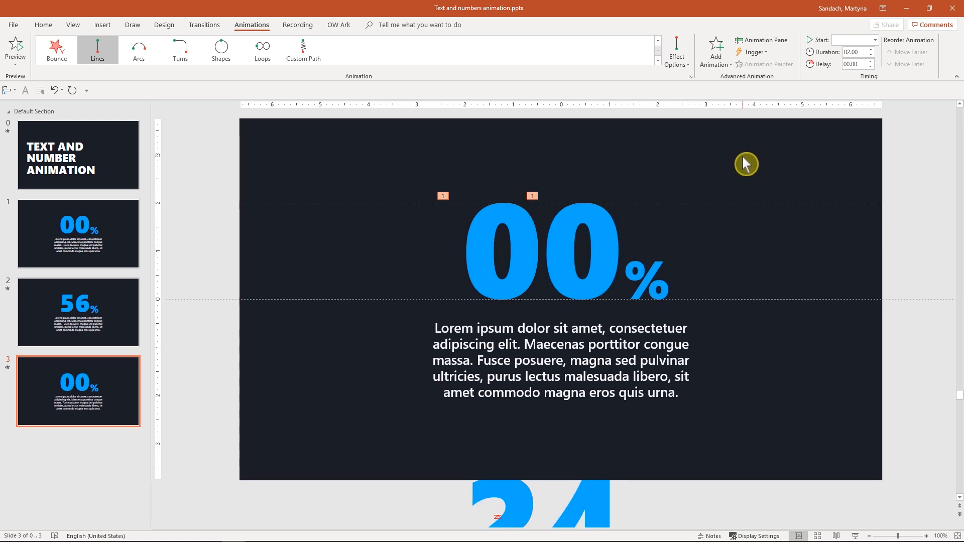
In the Animation Pane, set both digit-column animations to start With Previous, then select the first path.
{"action": "left_click", "coordinate": [762, 40]}
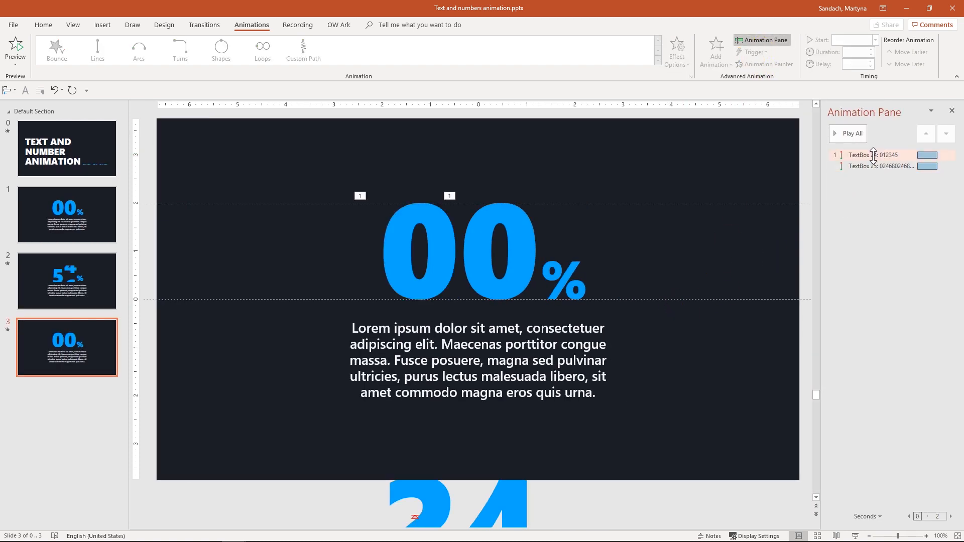
{"action": "left_click", "coordinate": [879, 166]}
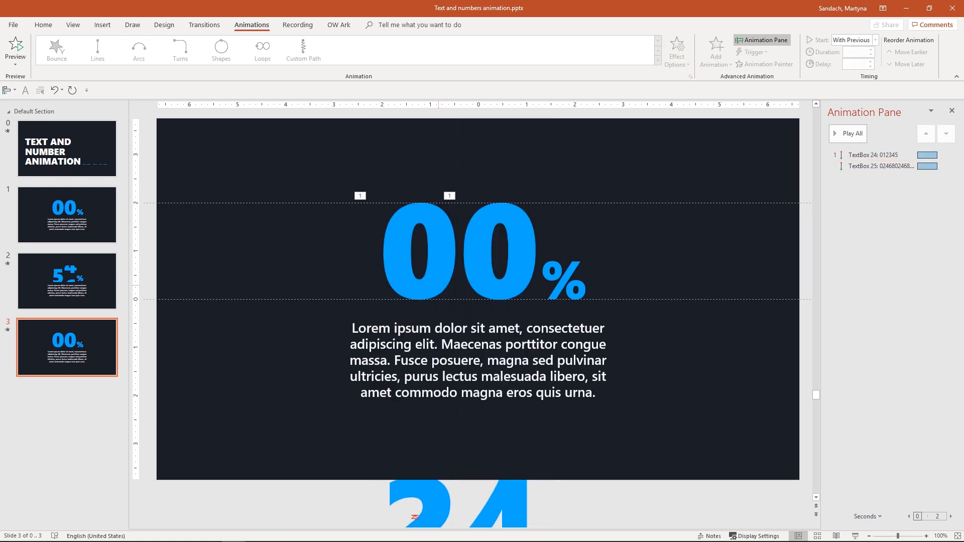
{"action": "left_click", "coordinate": [97, 50]}
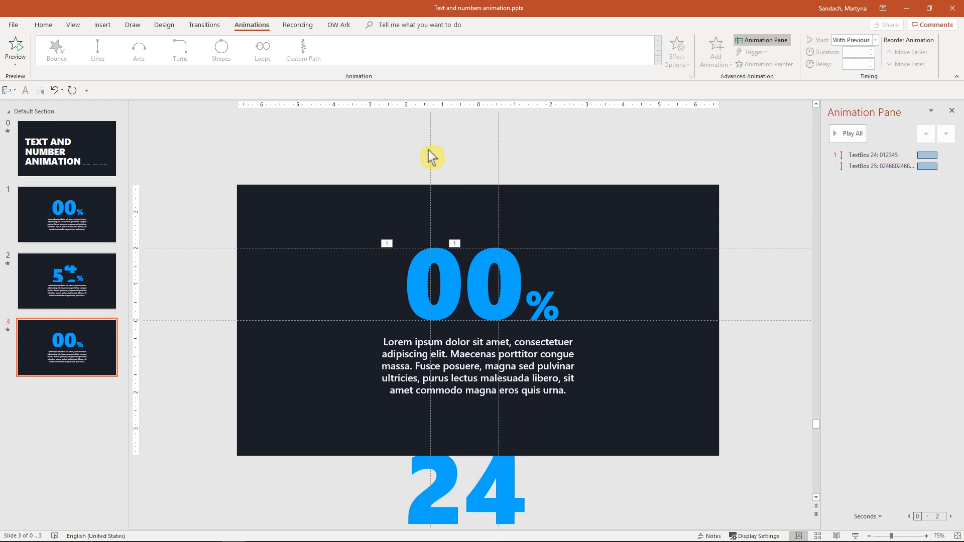
{"action": "mouse_move", "coordinate": [431, 146]}
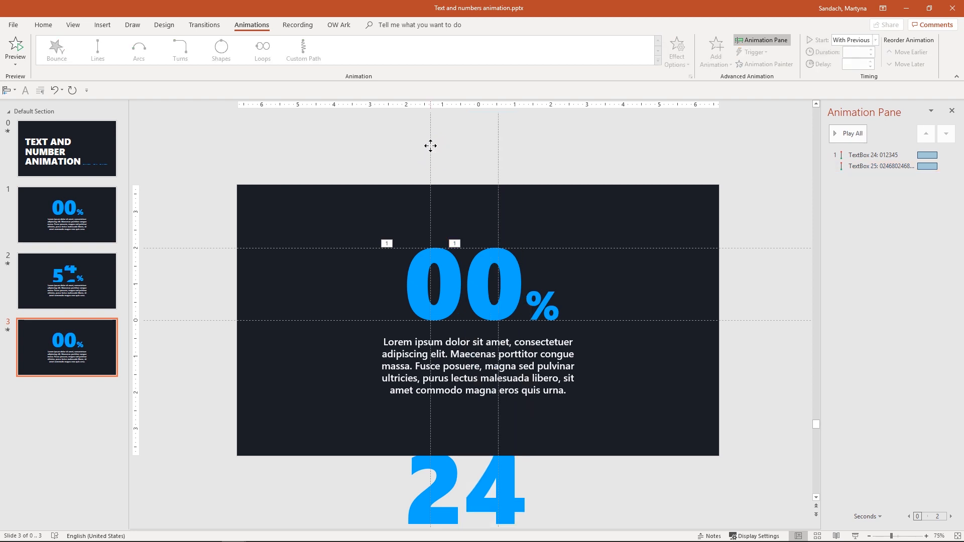
{"action": "left_click", "coordinate": [96, 50]}
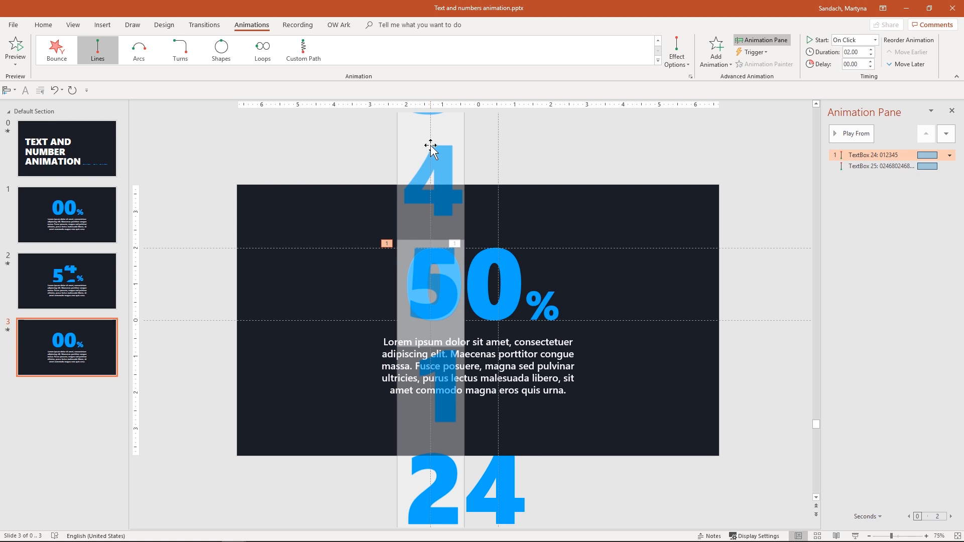
{"action": "mouse_move", "coordinate": [435, 244]}
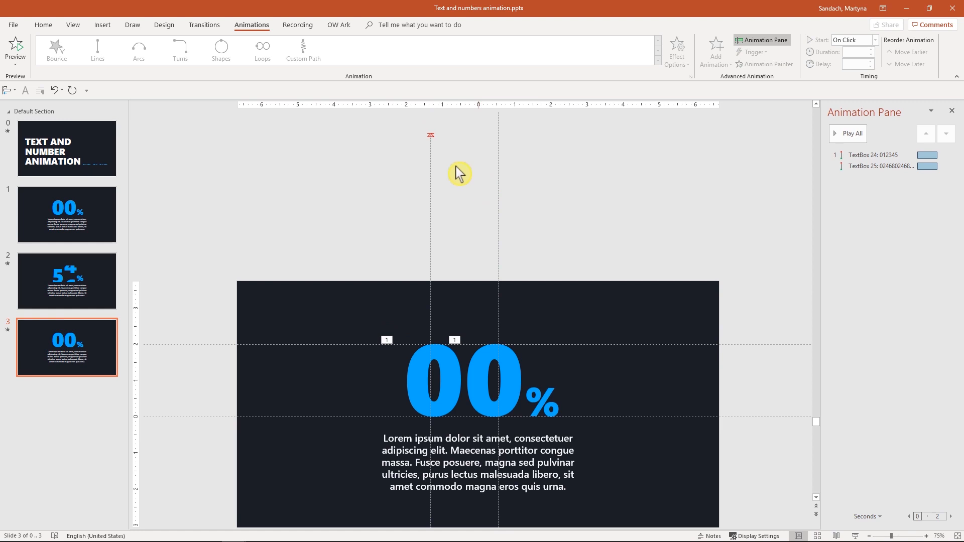
Select TextBox 25's motion path for the second digit column and zoom out.
{"action": "left_click", "coordinate": [96, 49]}
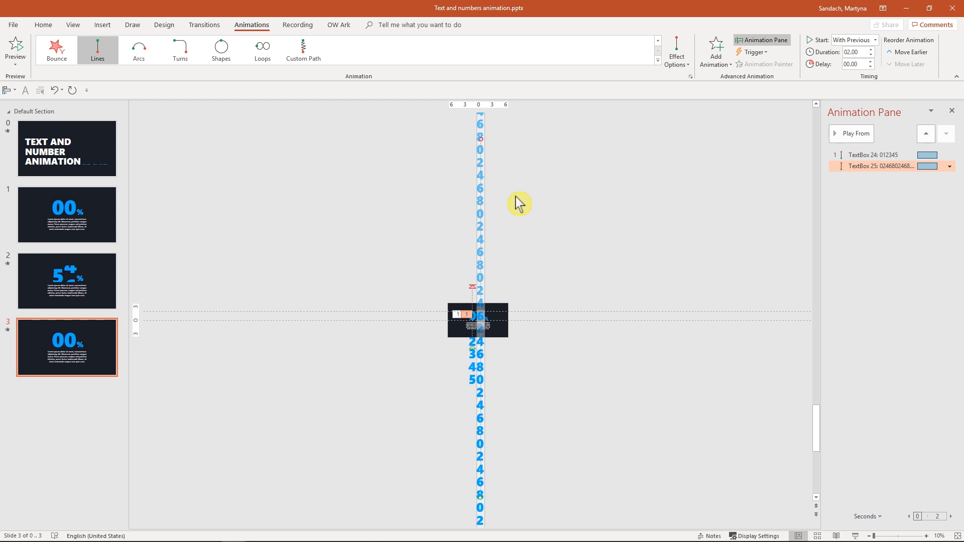
{"action": "left_click", "coordinate": [43, 25]}
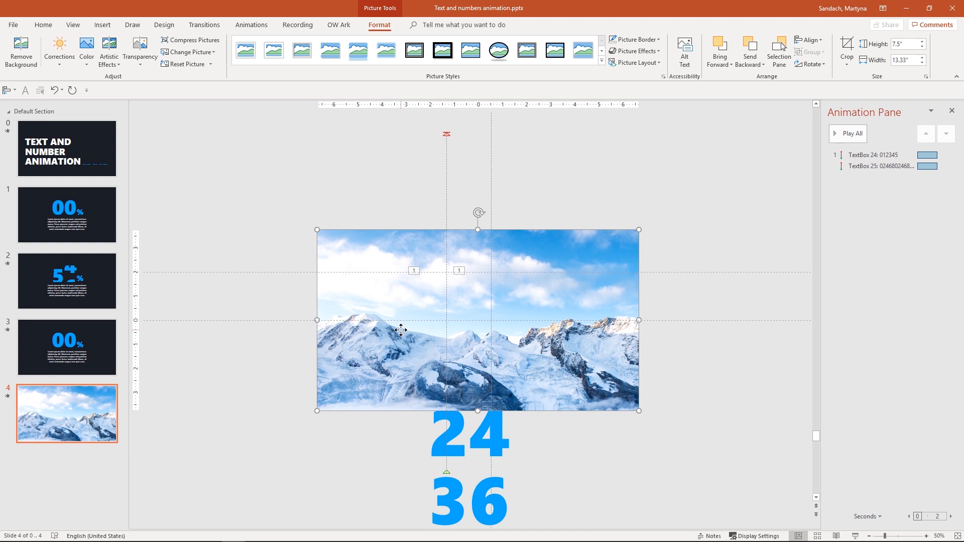
Send the mountain photo to the back and paste a copy of it.
{"action": "right_click", "coordinate": [399, 330]}
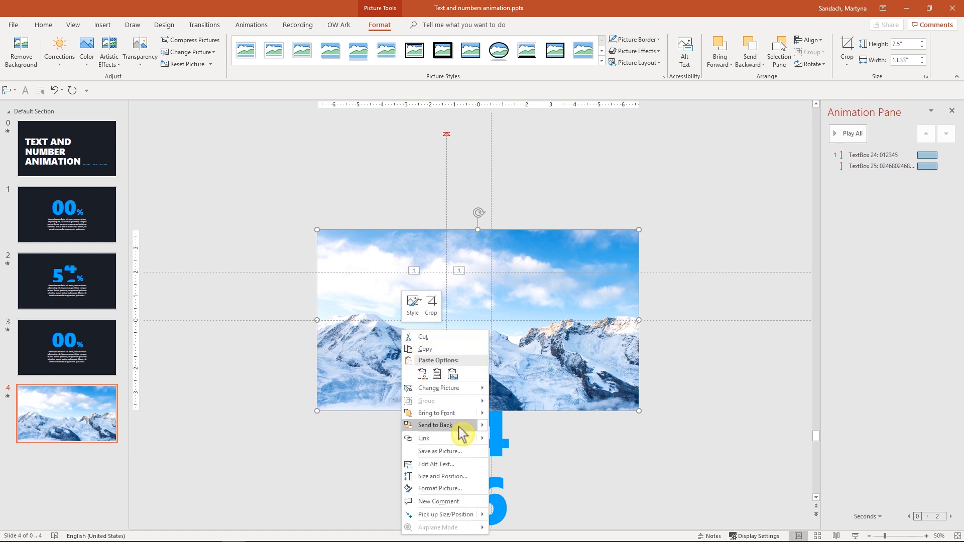
{"action": "left_click", "coordinate": [436, 425]}
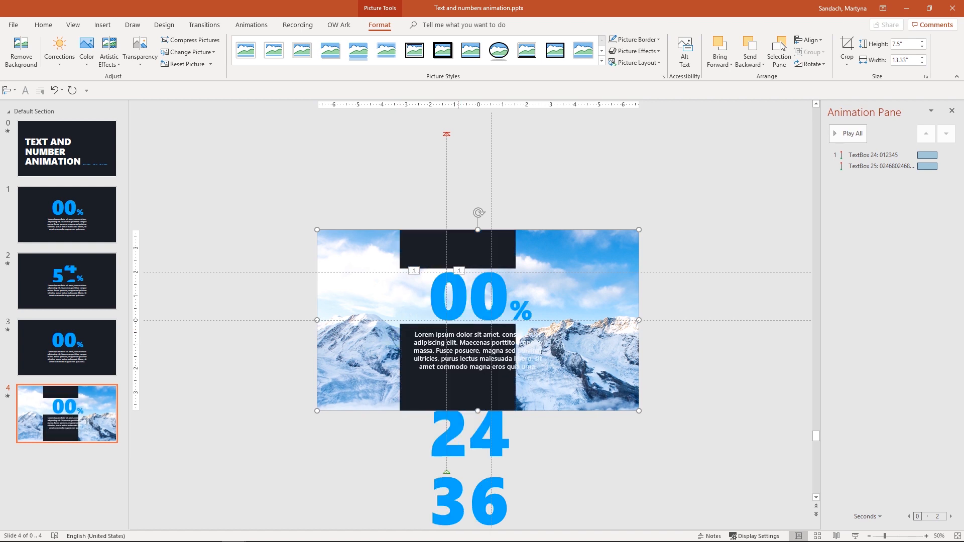
{"action": "mouse_move", "coordinate": [370, 302]}
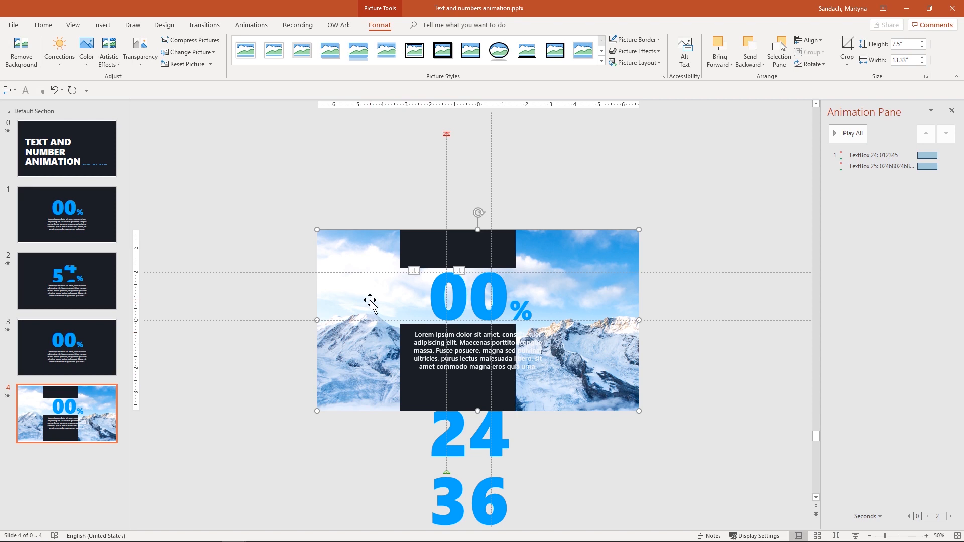
{"action": "key", "text": "ctrl+v"}
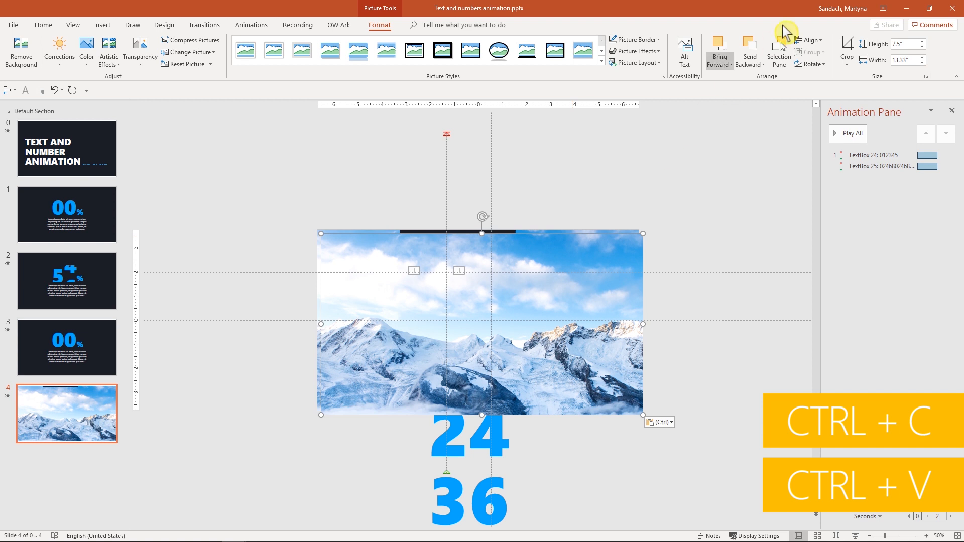
Send the photo copy backward so the blue 00% number sits on top.
{"action": "left_click", "coordinate": [811, 40]}
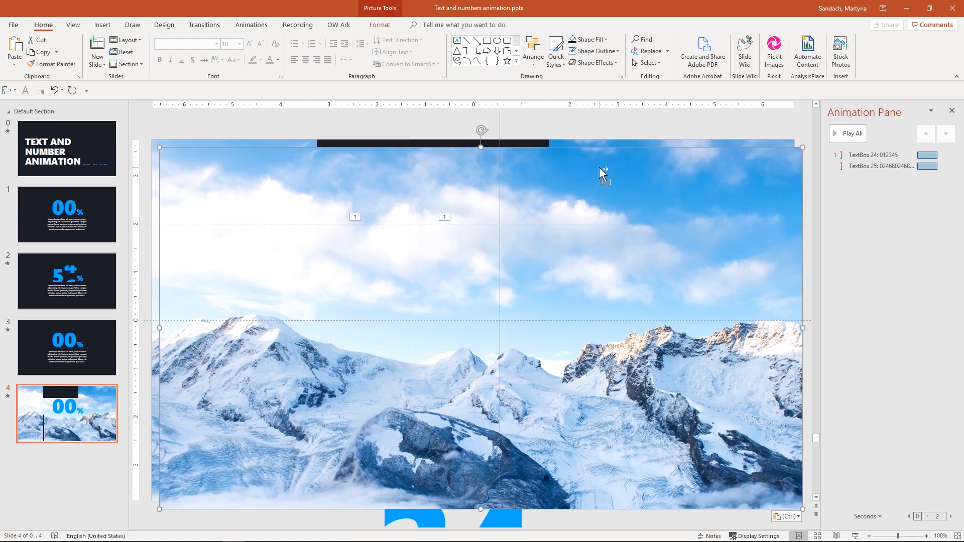
{"action": "left_click", "coordinate": [532, 51]}
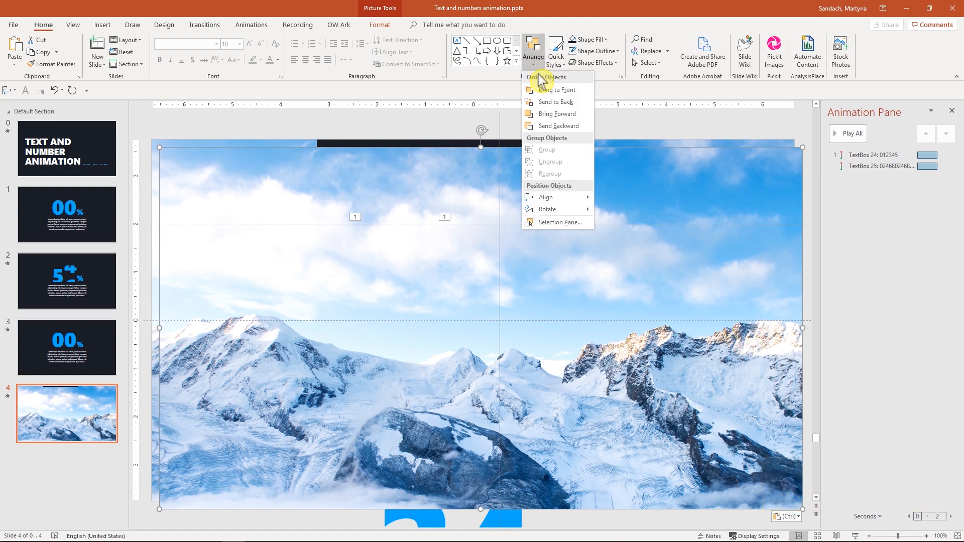
{"action": "left_click", "coordinate": [647, 218]}
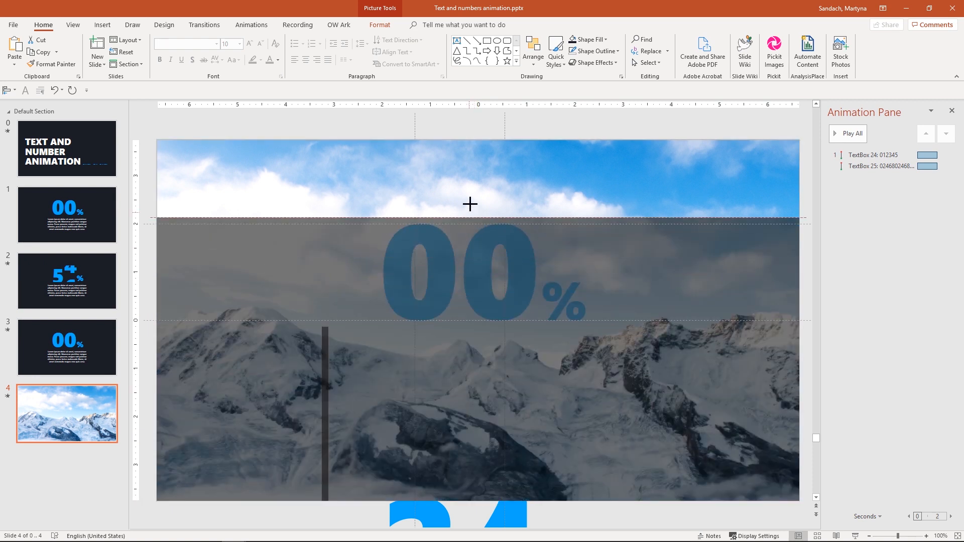
{"action": "left_click", "coordinate": [470, 203]}
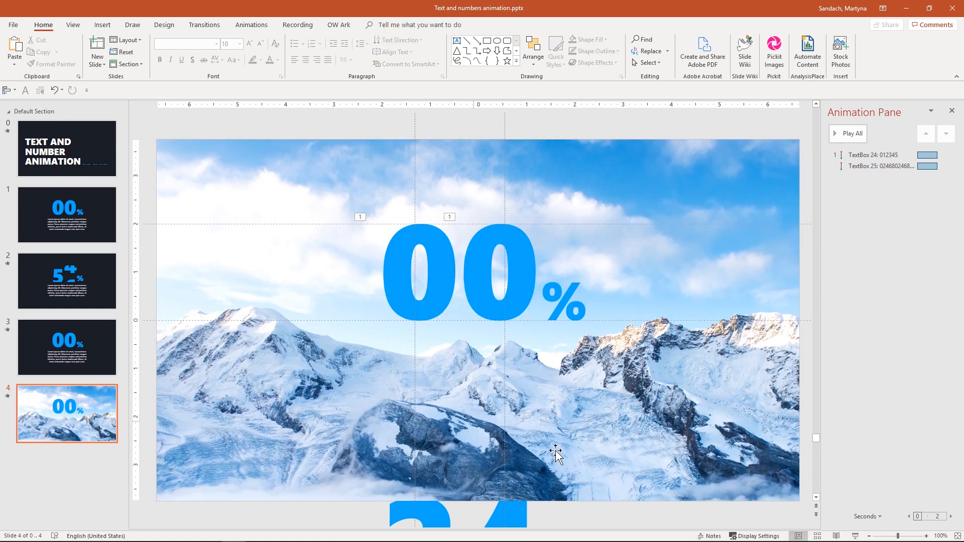
{"action": "mouse_move", "coordinate": [513, 169]}
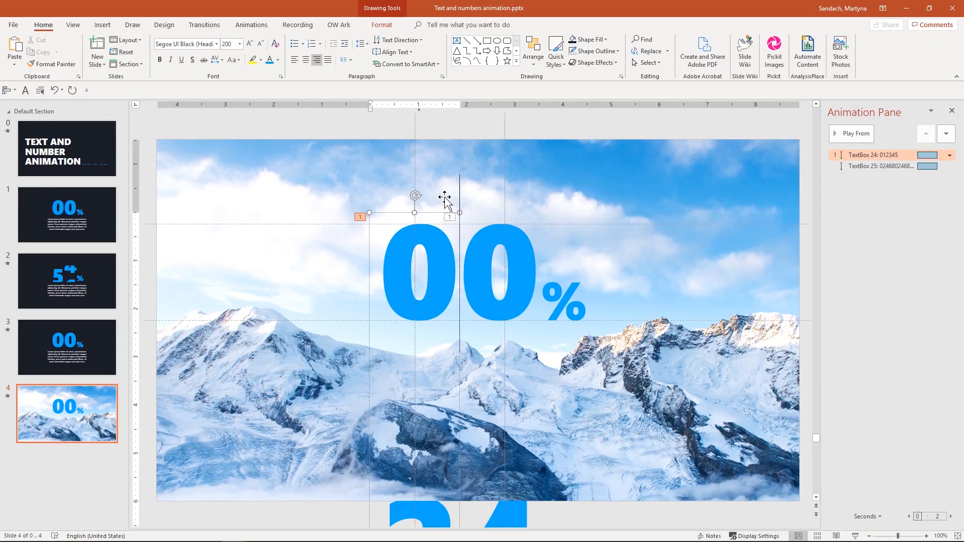
Paste a captured sky clip above the 00% number and apply 25-point soft edges.
{"action": "key", "text": "ctrl+c"}
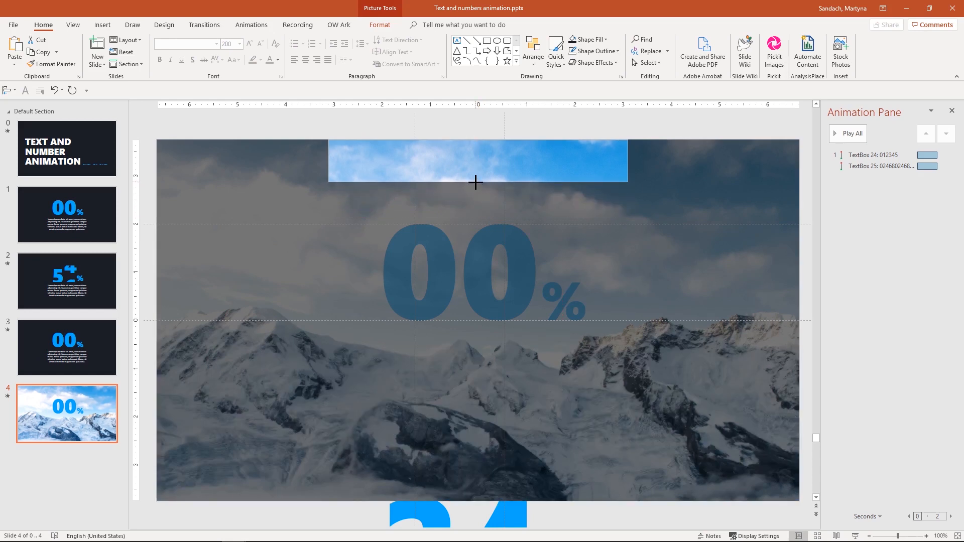
{"action": "key", "text": "ctrl+v"}
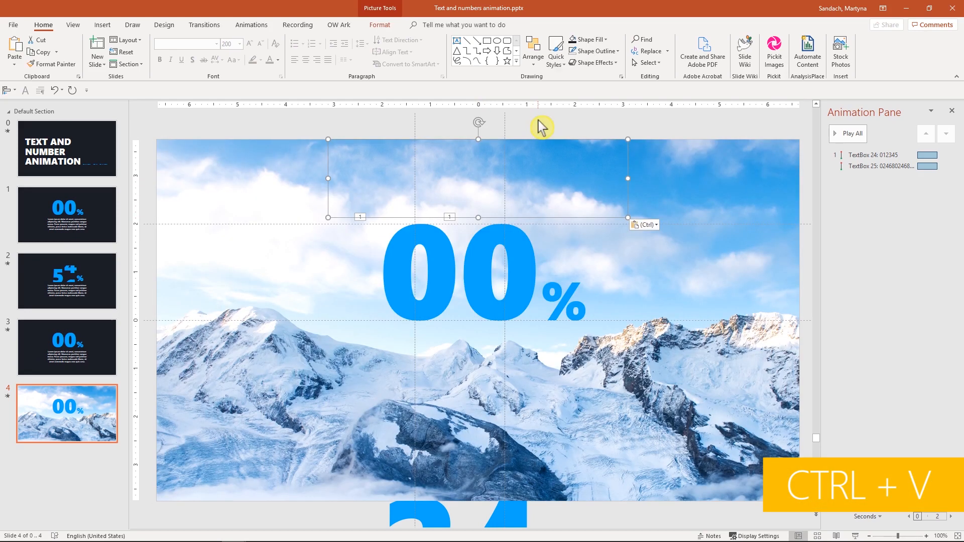
{"action": "left_click", "coordinate": [594, 63]}
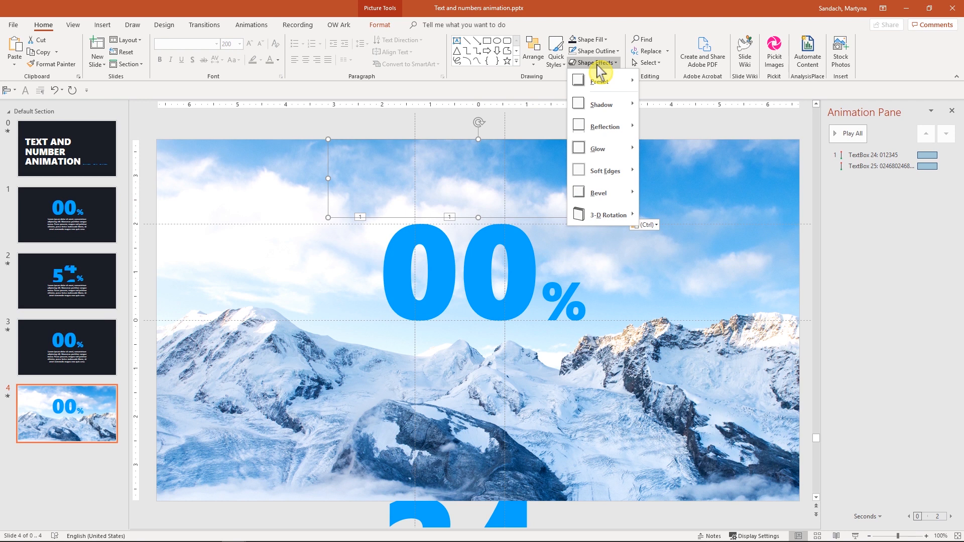
{"action": "mouse_move", "coordinate": [606, 170]}
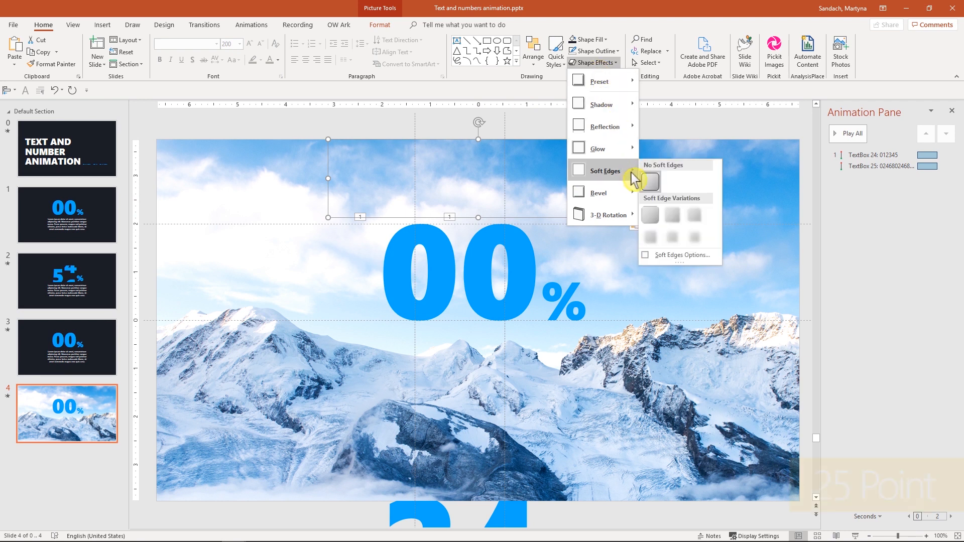
{"action": "mouse_move", "coordinate": [674, 236]}
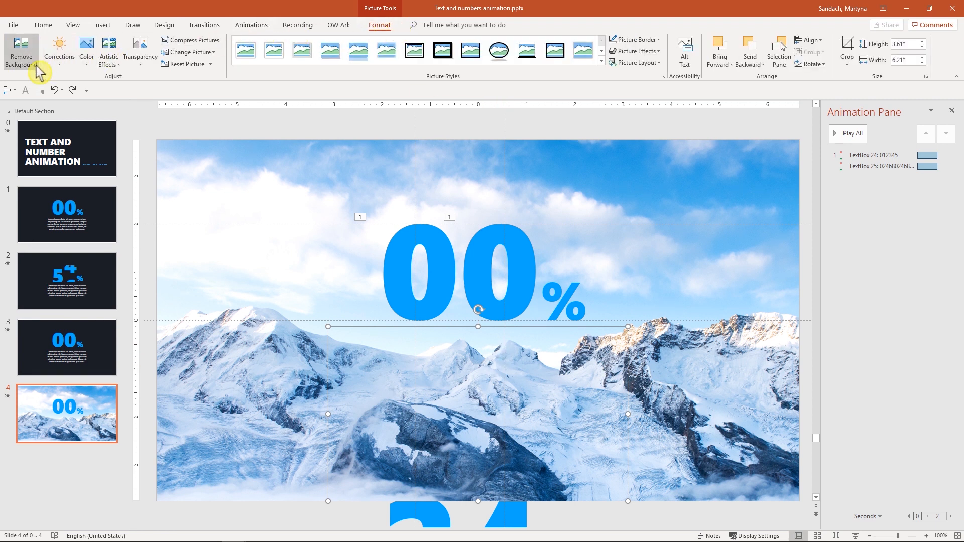
Remove the snippet's background, marking the peaks and ridge as areas to keep.
{"action": "left_click", "coordinate": [20, 50]}
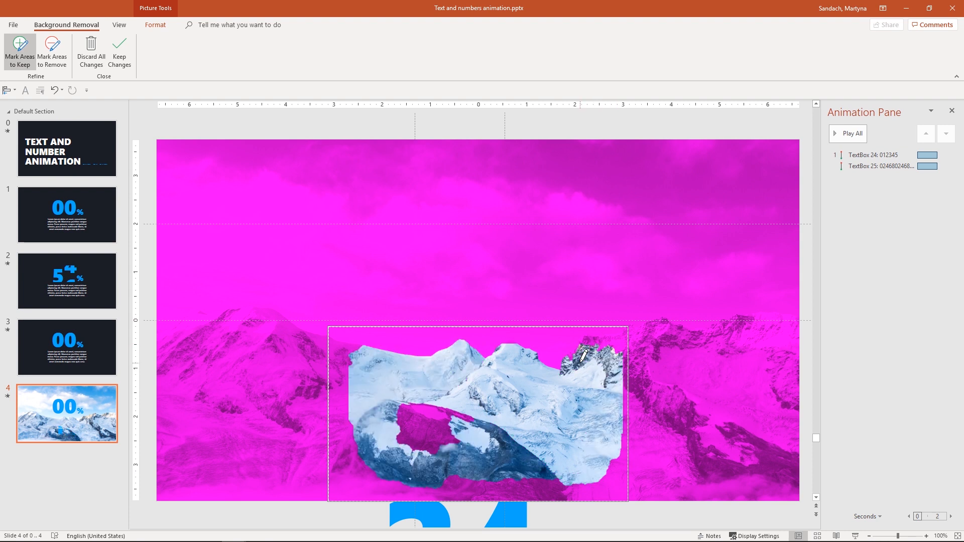
{"action": "mouse_move", "coordinate": [516, 338]}
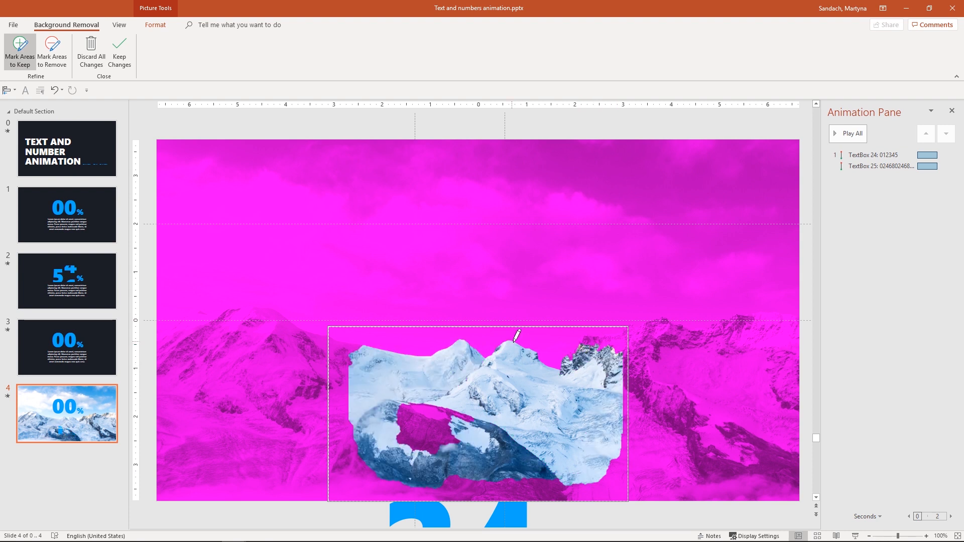
{"action": "left_click_drag", "start_coordinate": [516, 337], "coordinate": [594, 342]}
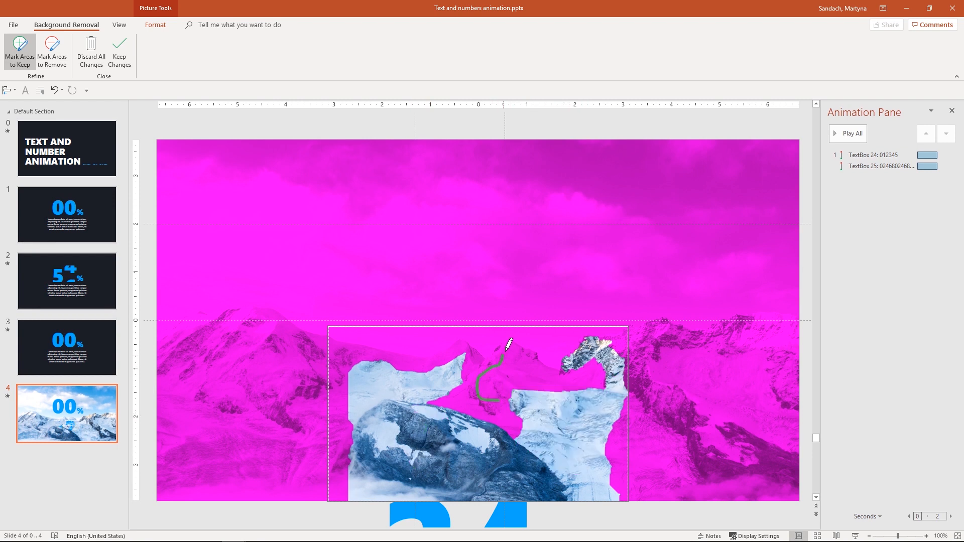
{"action": "left_click_drag", "start_coordinate": [504, 344], "coordinate": [486, 399]}
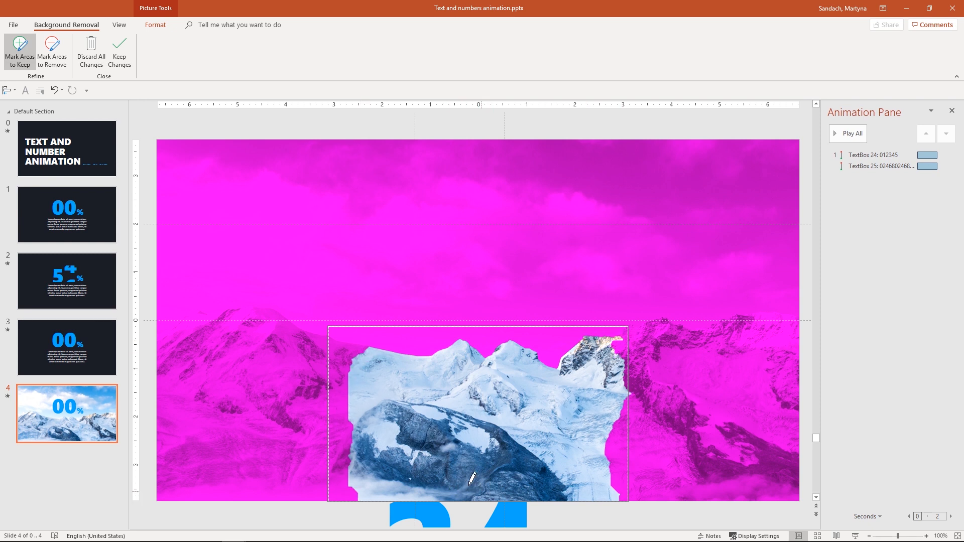
{"action": "left_click", "coordinate": [120, 52]}
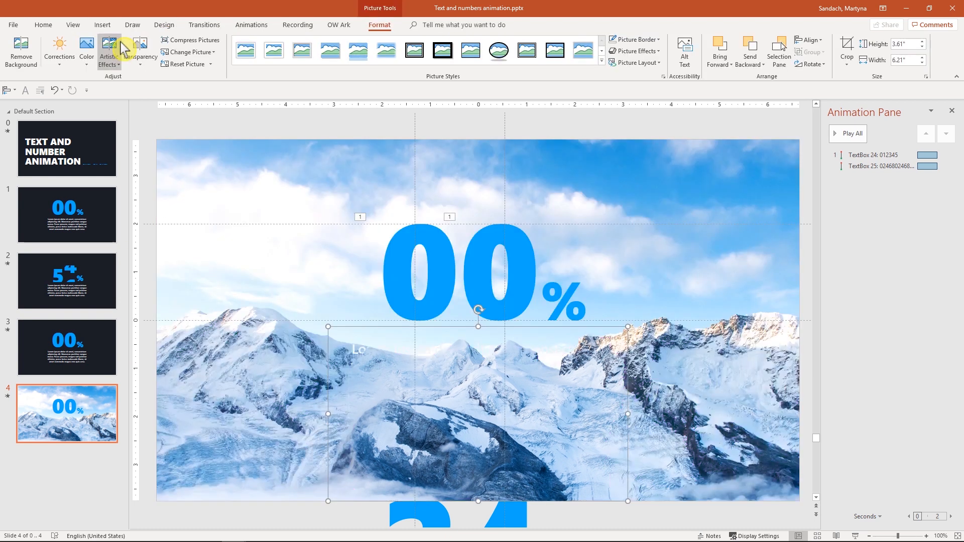
{"action": "mouse_move", "coordinate": [585, 527]}
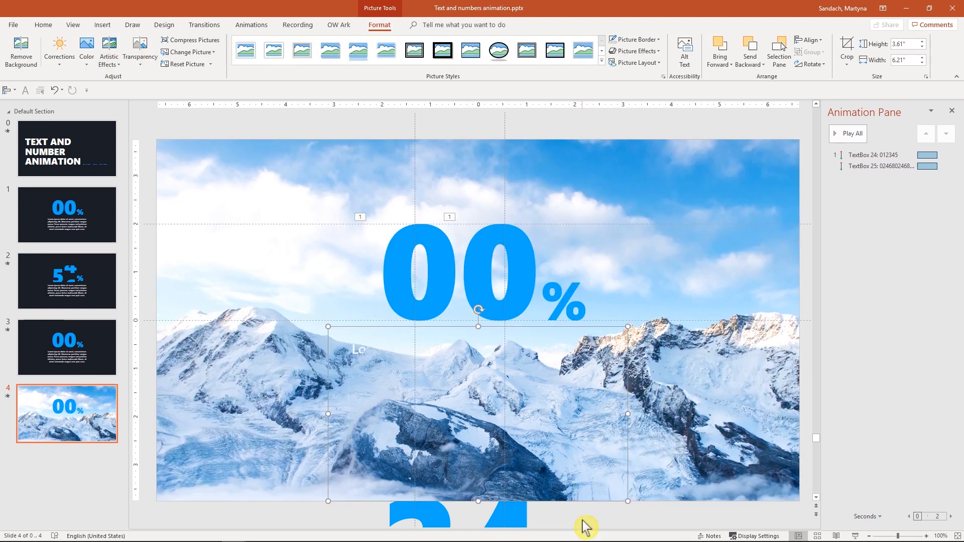
{"action": "mouse_move", "coordinate": [555, 344]}
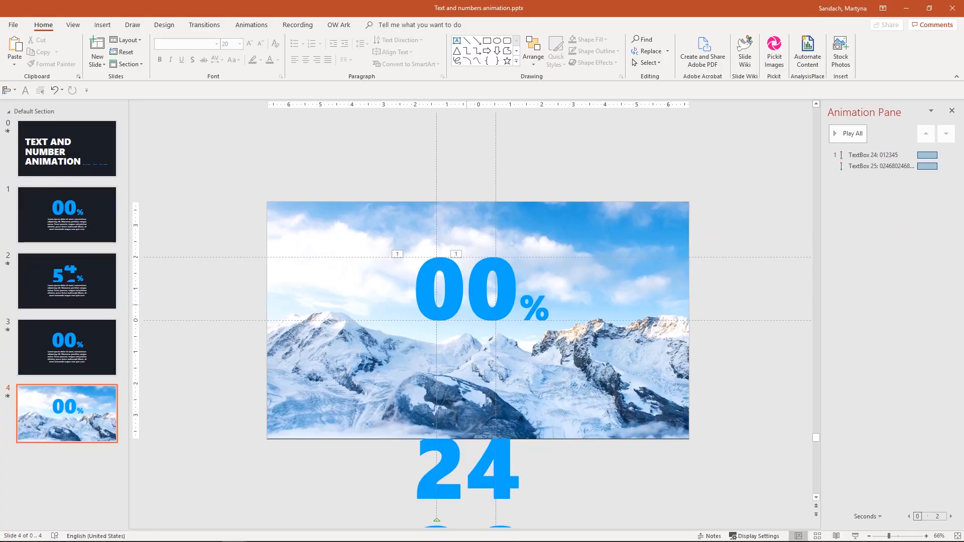
{"action": "left_click", "coordinate": [455, 289]}
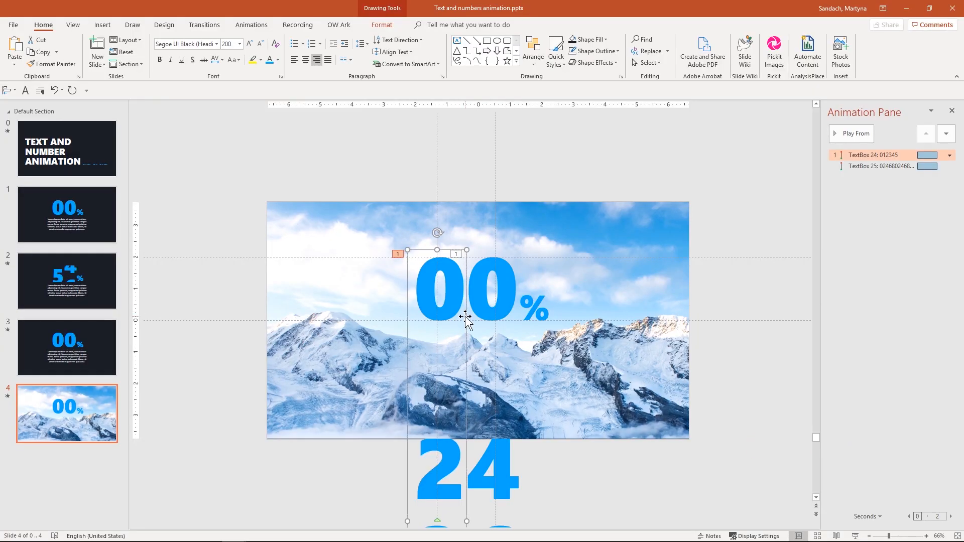